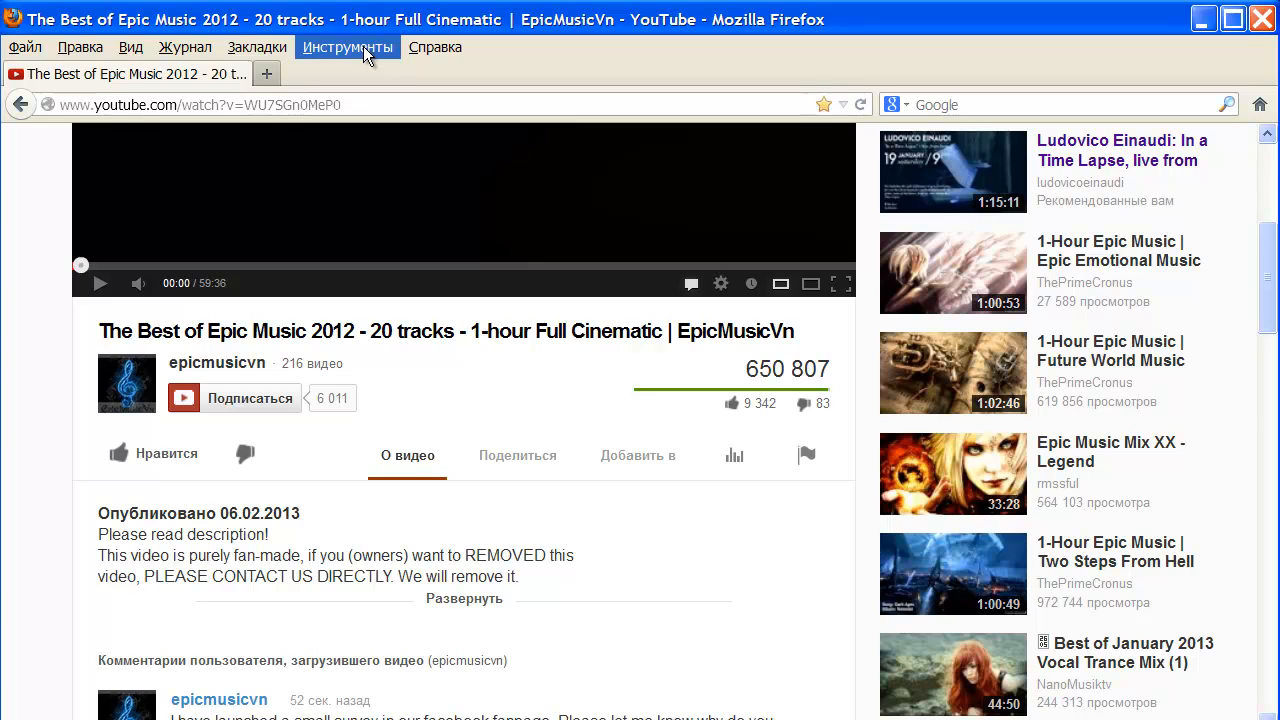
Step: Open the Add-ons Manager from Firefox's Tools menu
{"action": "left_click", "coordinate": [347, 47]}
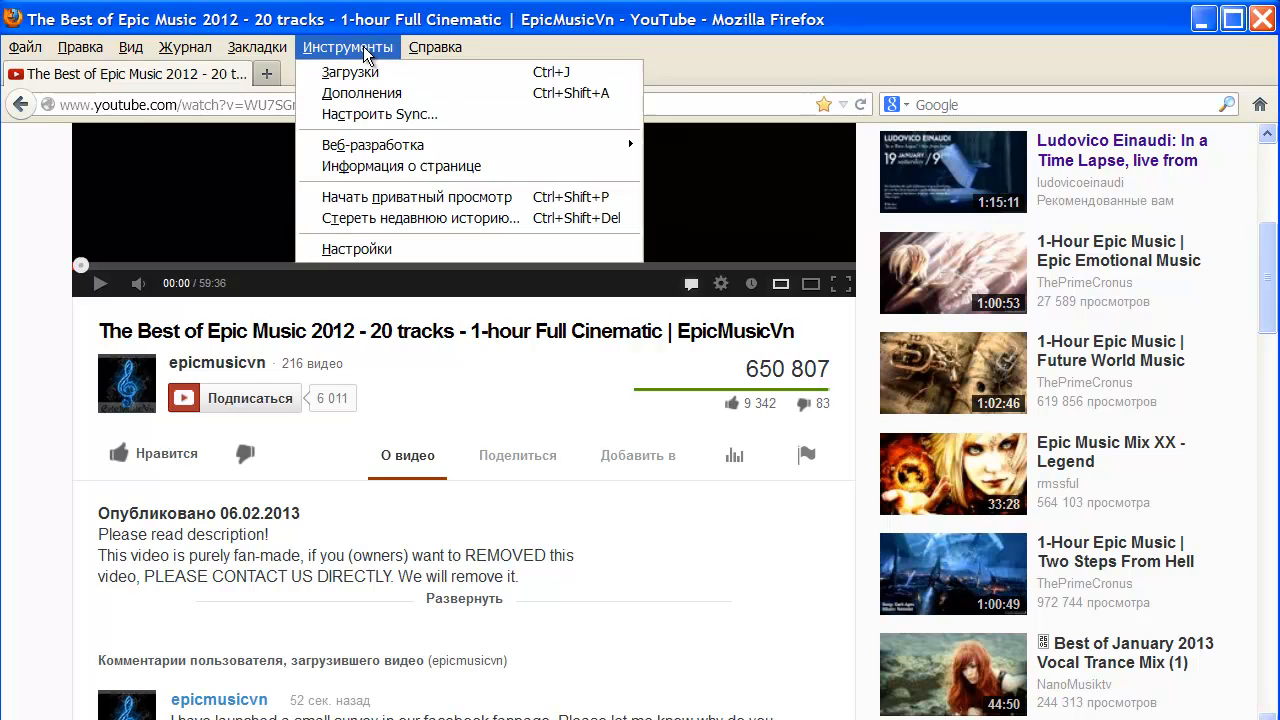
{"action": "mouse_move", "coordinate": [362, 92]}
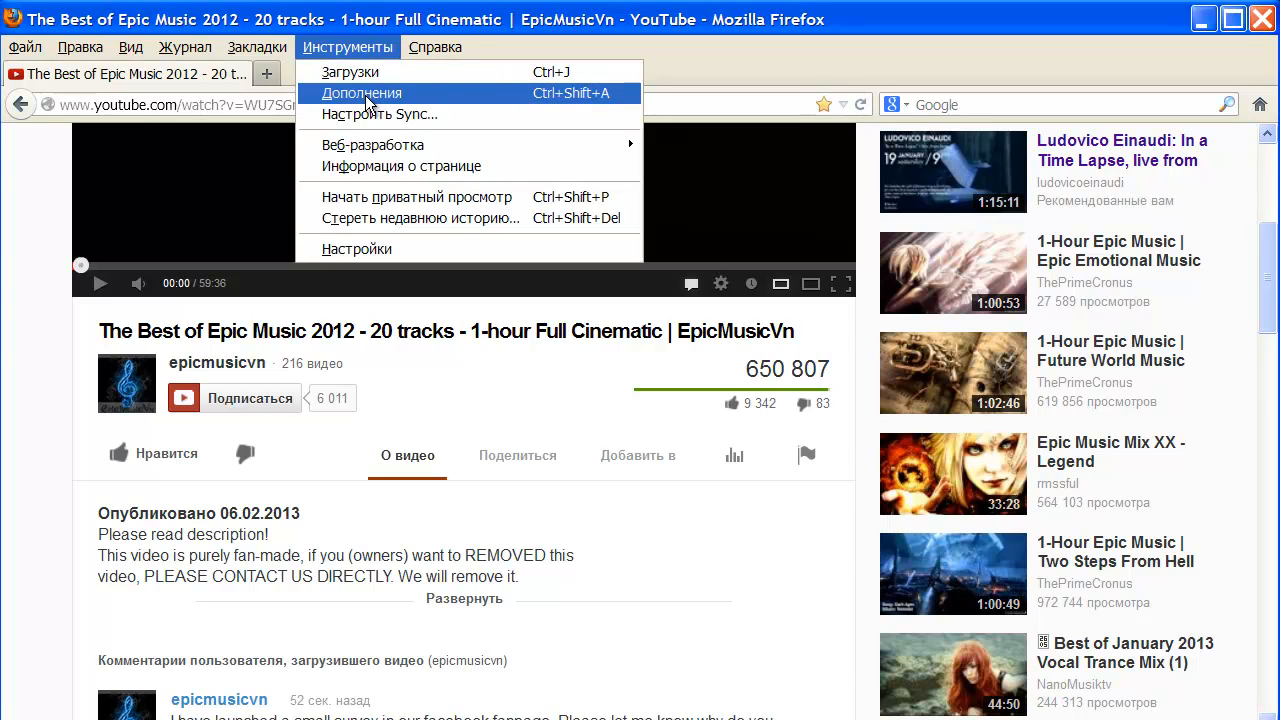
{"action": "left_click", "coordinate": [361, 92]}
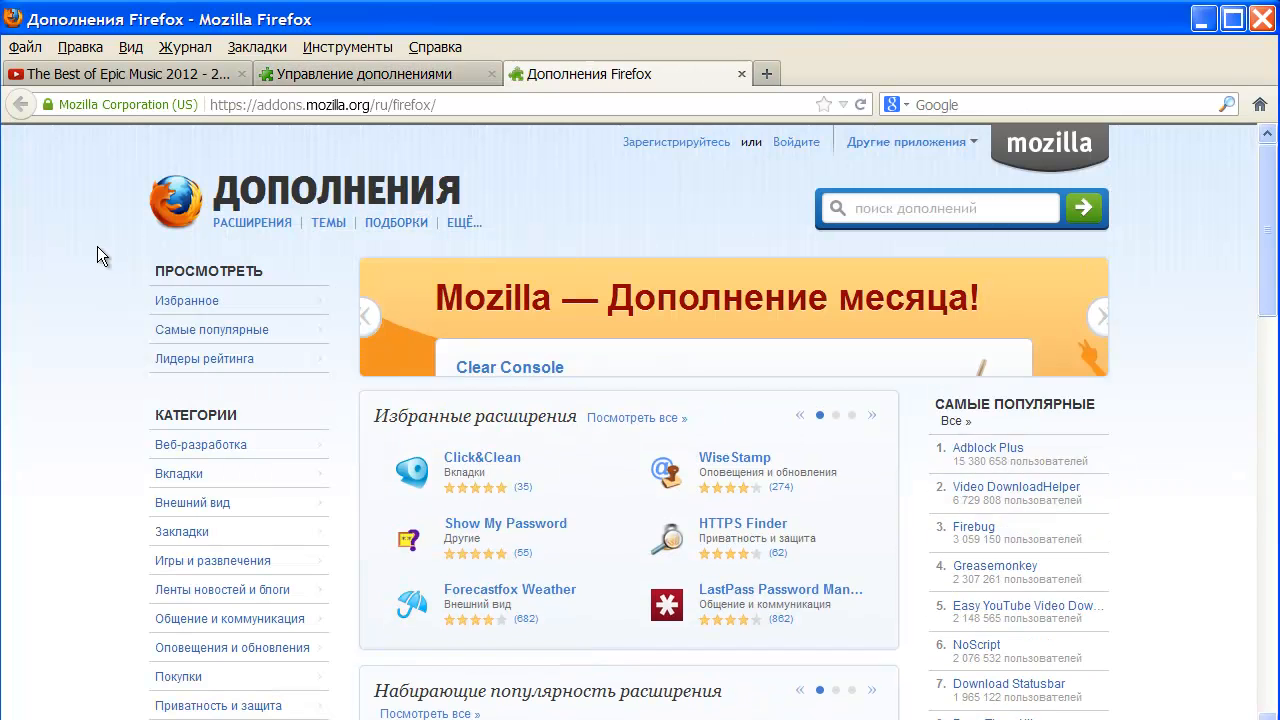
Step: Browse the 'Управление загрузкой файлов' category and scroll to its most popular extensions
{"action": "scroll", "scroll_direction": "down", "scroll_amount": 3}
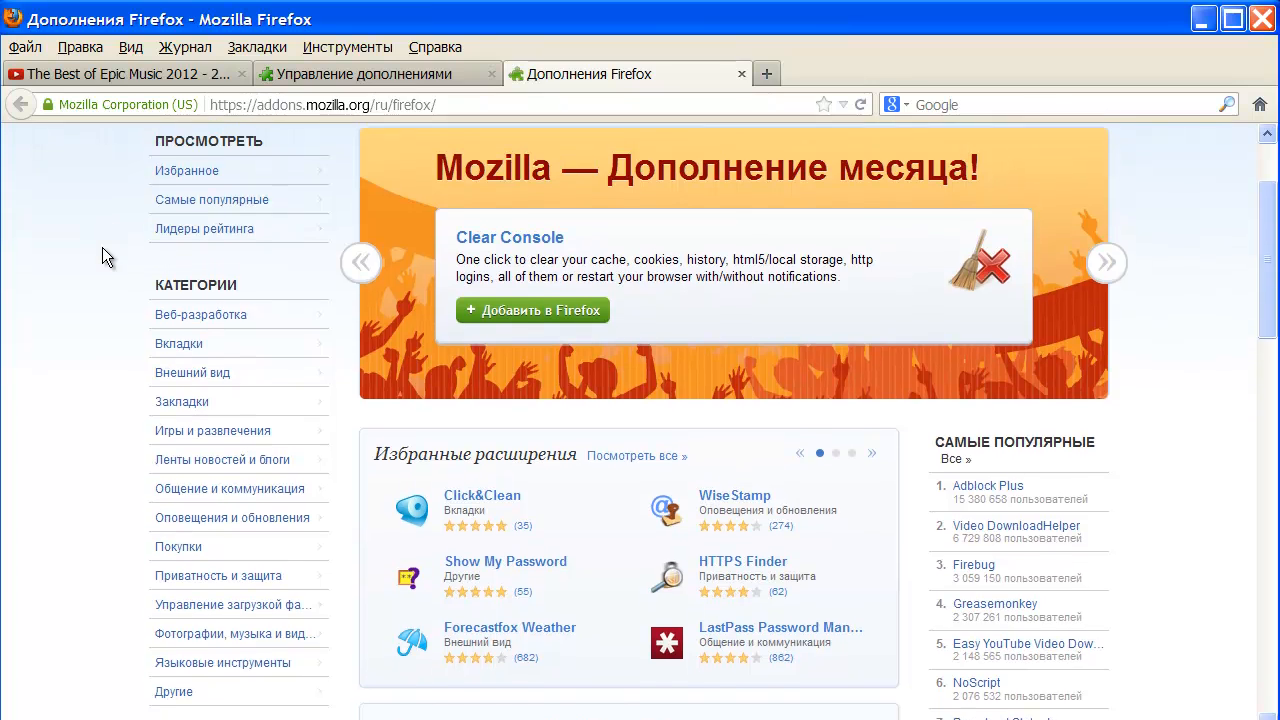
{"action": "scroll", "scroll_direction": "down", "scroll_amount": 3}
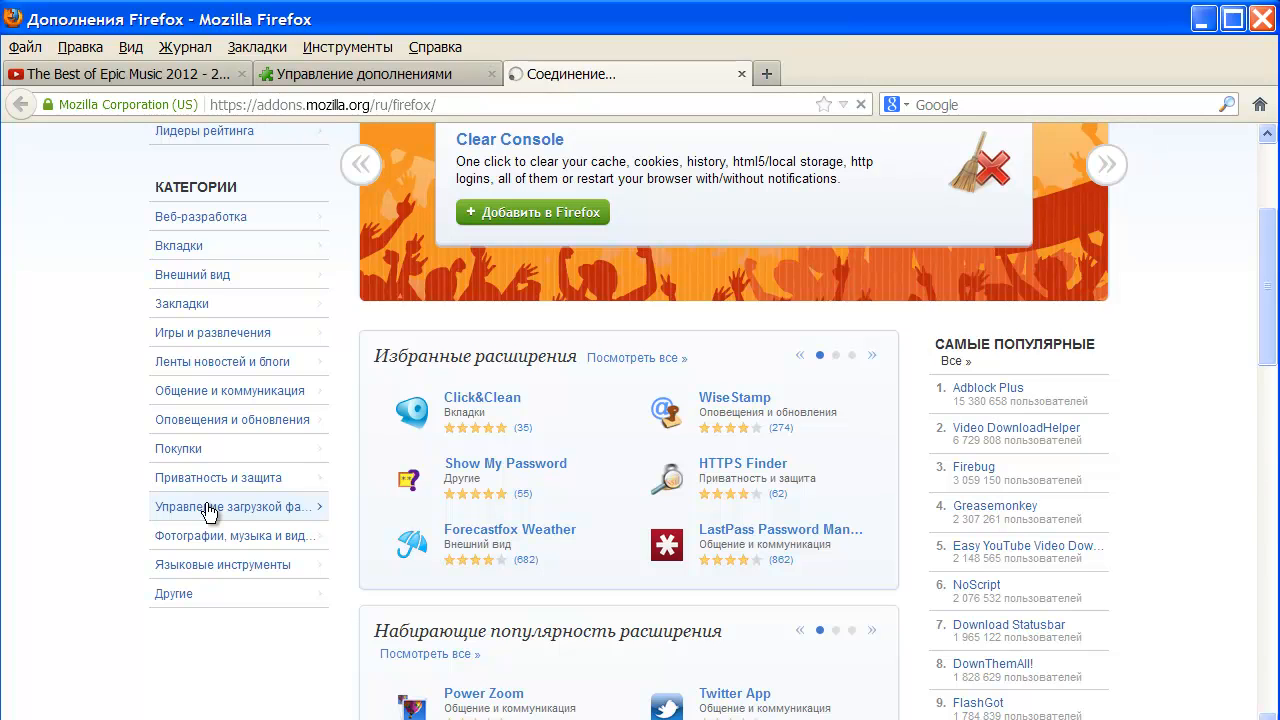
{"action": "left_click", "coordinate": [232, 507]}
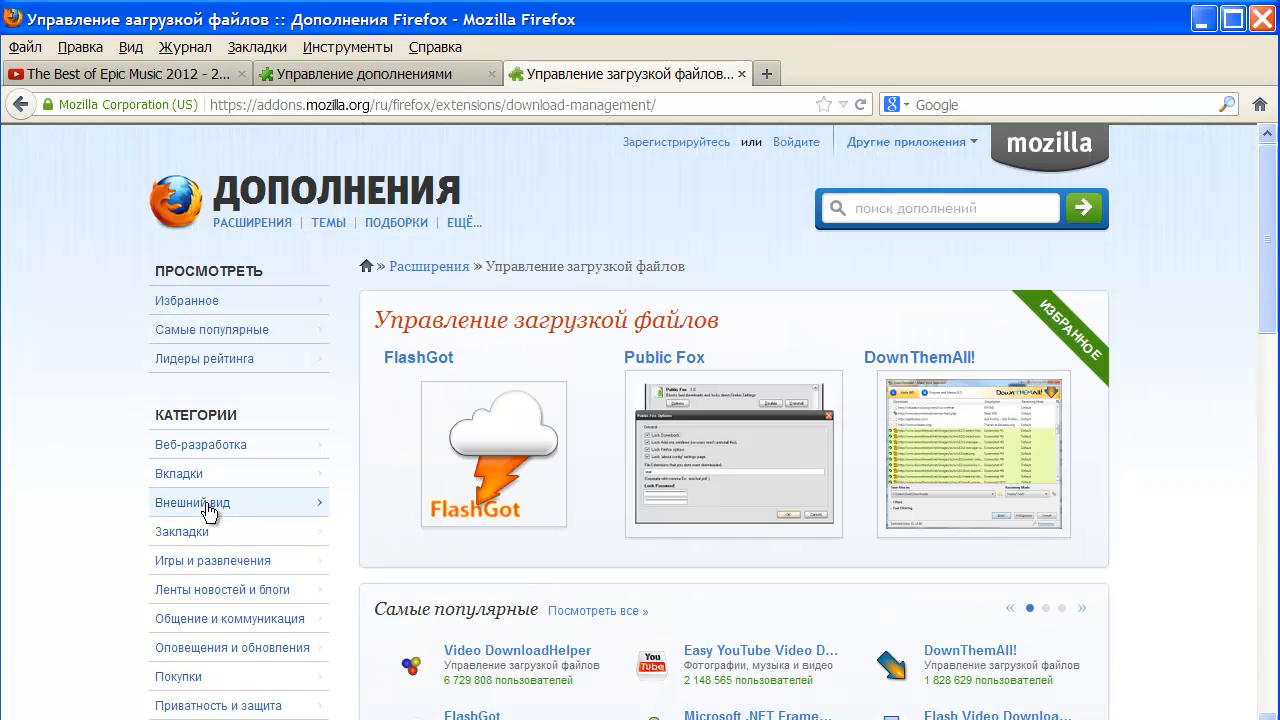
{"action": "scroll", "scroll_direction": "down", "scroll_amount": 3}
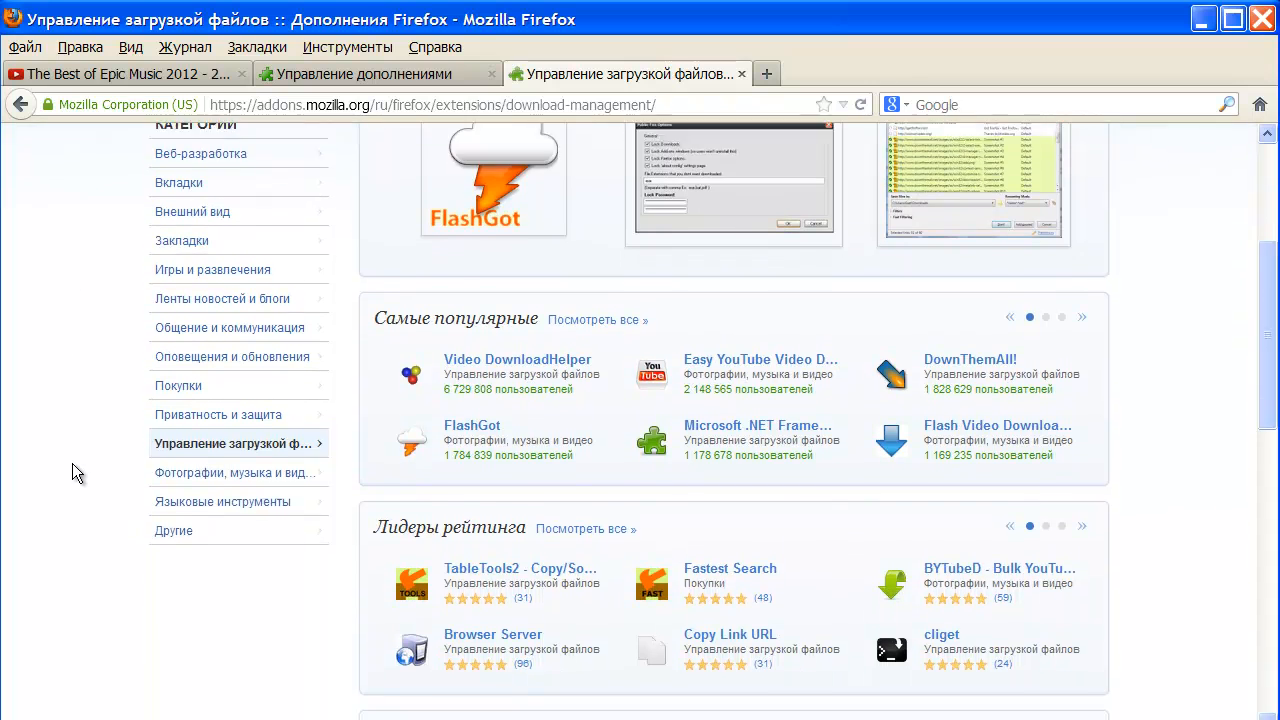
{"action": "scroll", "scroll_direction": "down", "scroll_amount": 3}
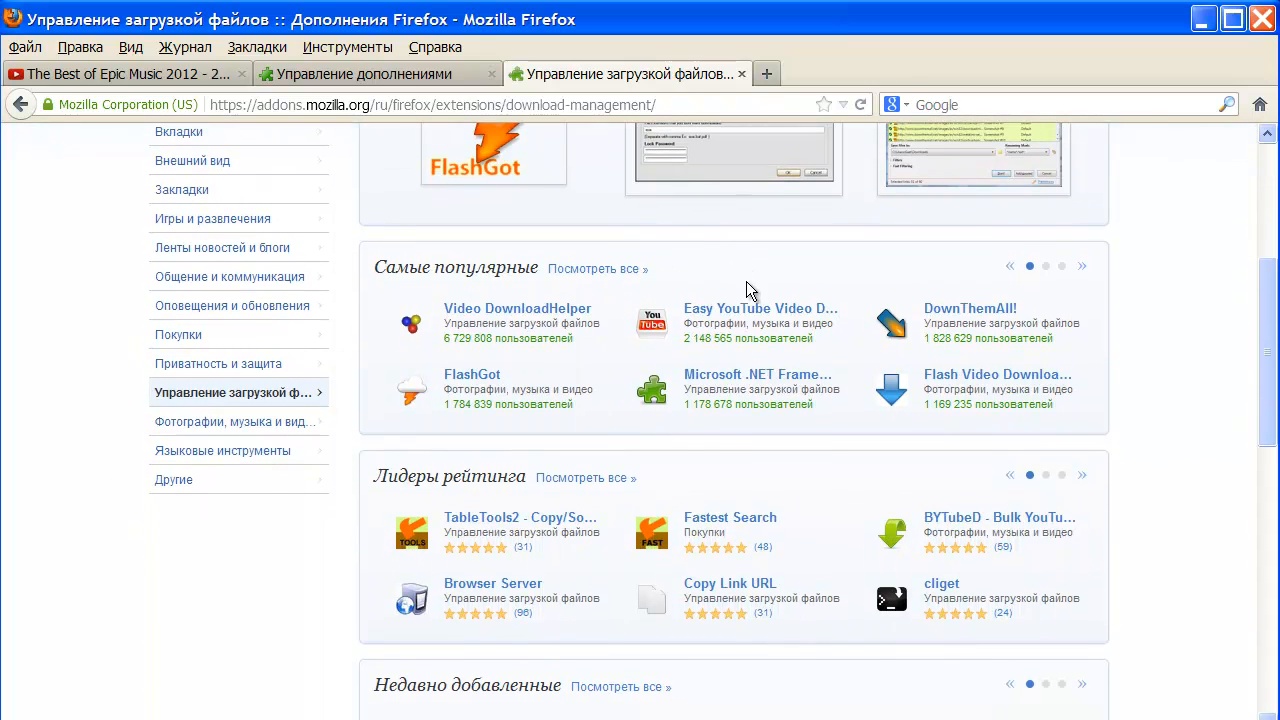
{"action": "mouse_move", "coordinate": [760, 315]}
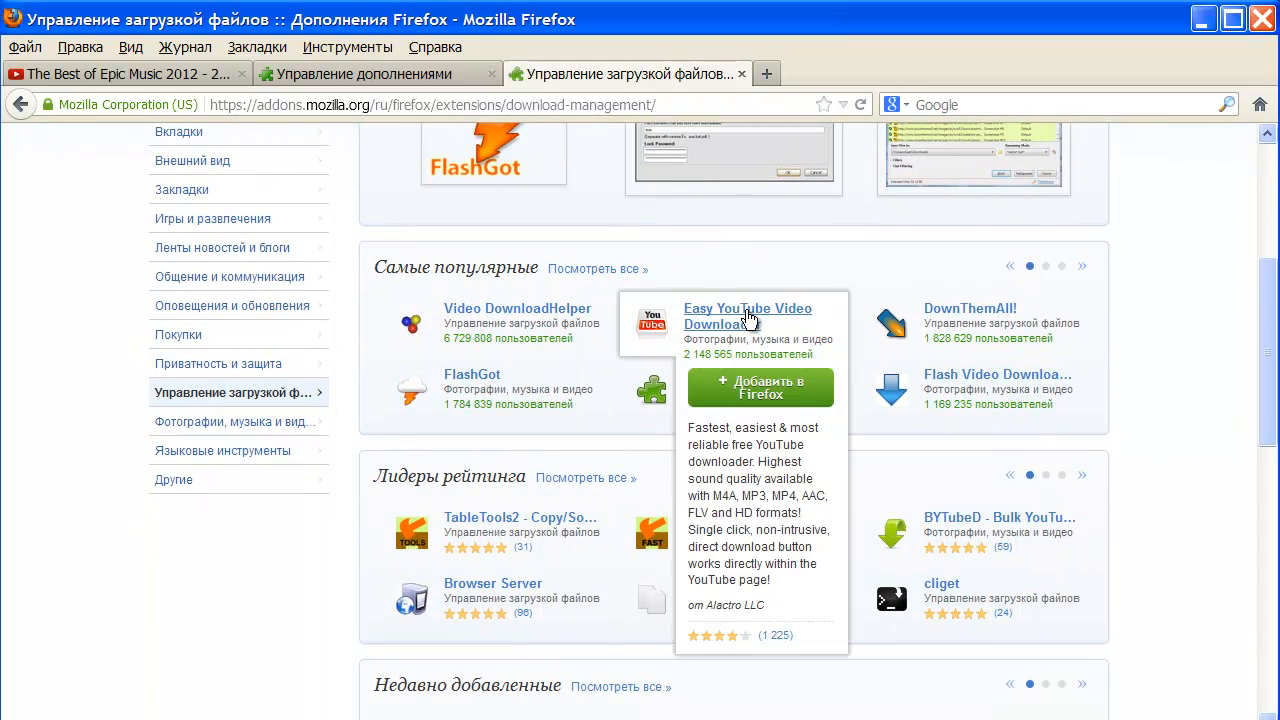
Step: Open Easy YouTube Video Downloader's page, add it to Firefox and confirm installation
{"action": "left_click", "coordinate": [747, 315]}
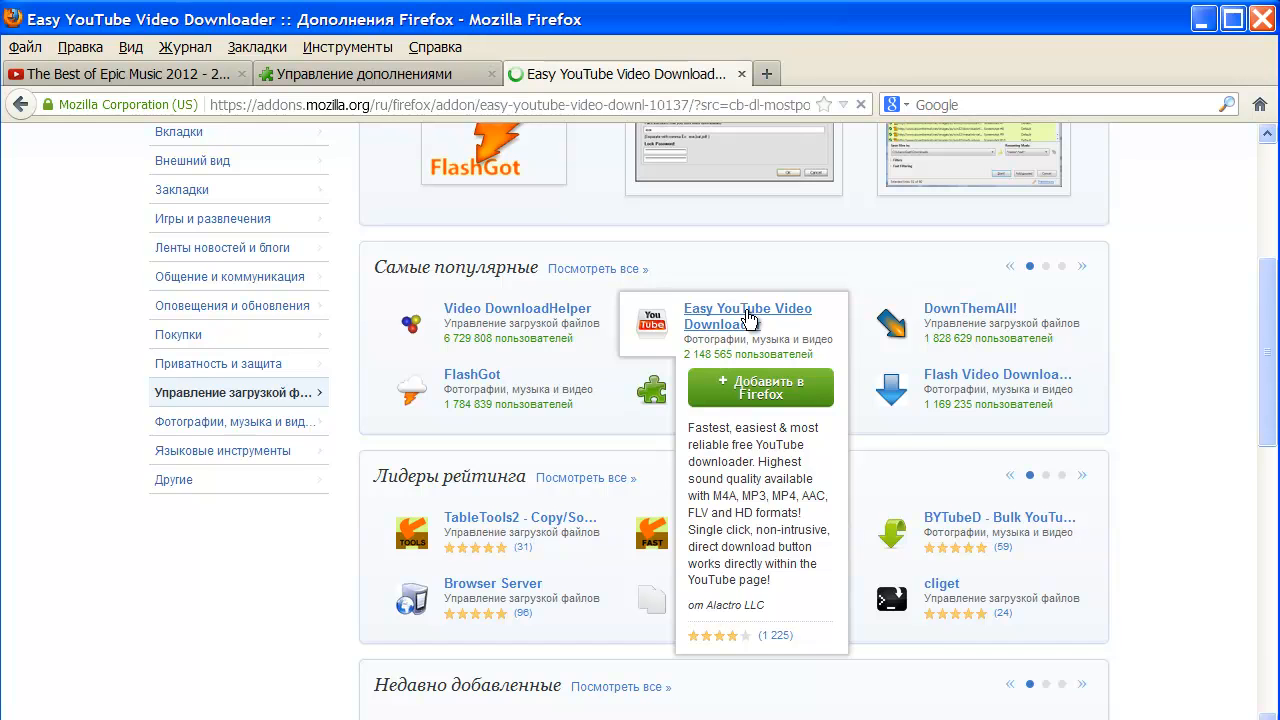
{"action": "left_click", "coordinate": [747, 315]}
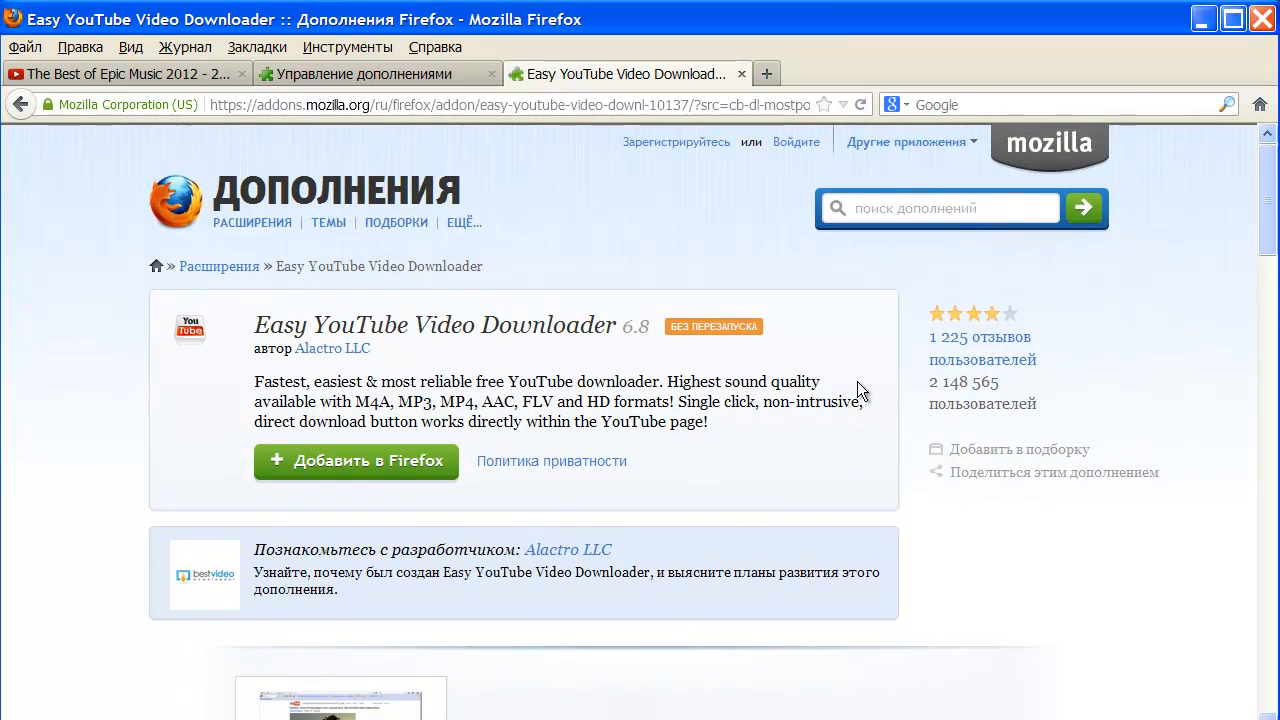
{"action": "mouse_move", "coordinate": [388, 398]}
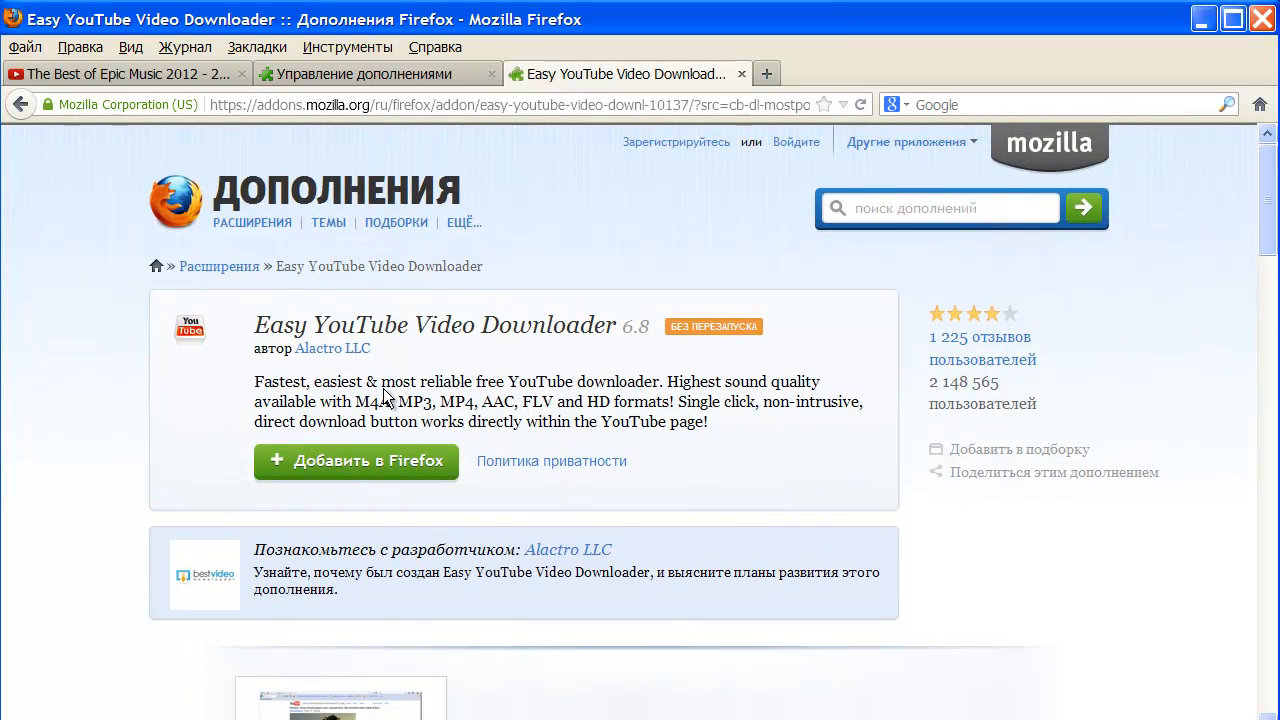
{"action": "mouse_move", "coordinate": [372, 472]}
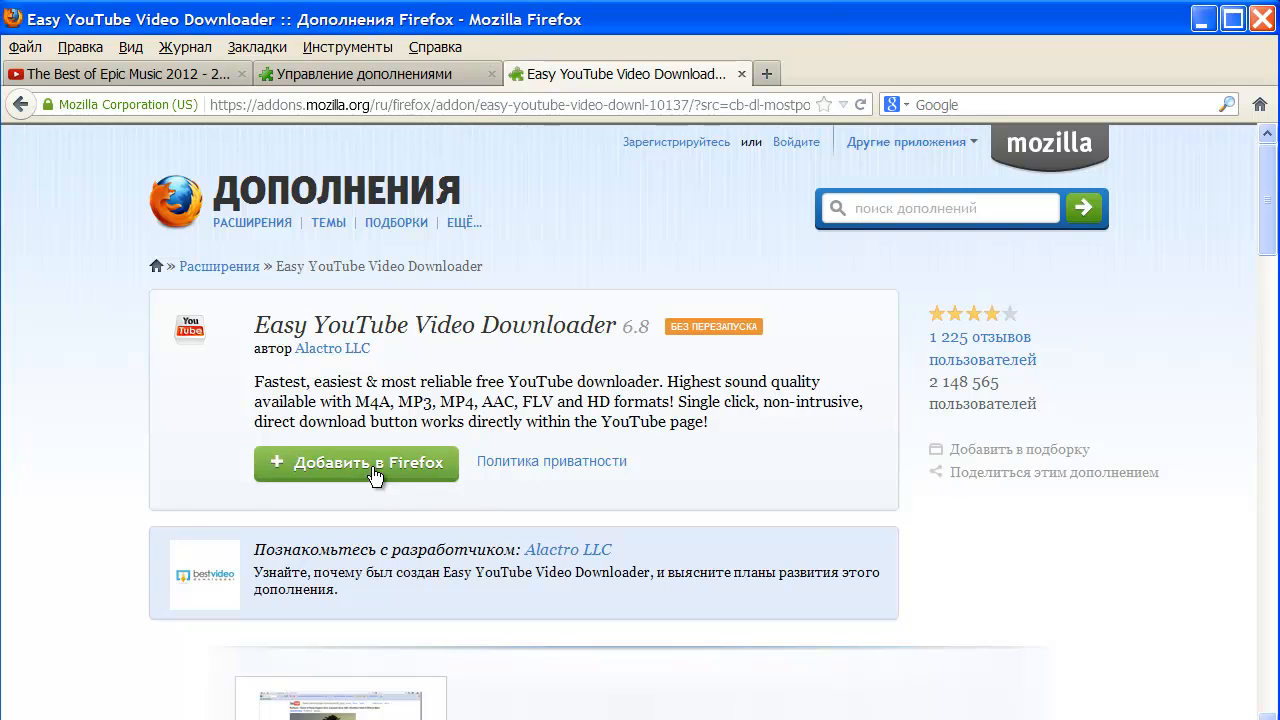
{"action": "left_click", "coordinate": [356, 462]}
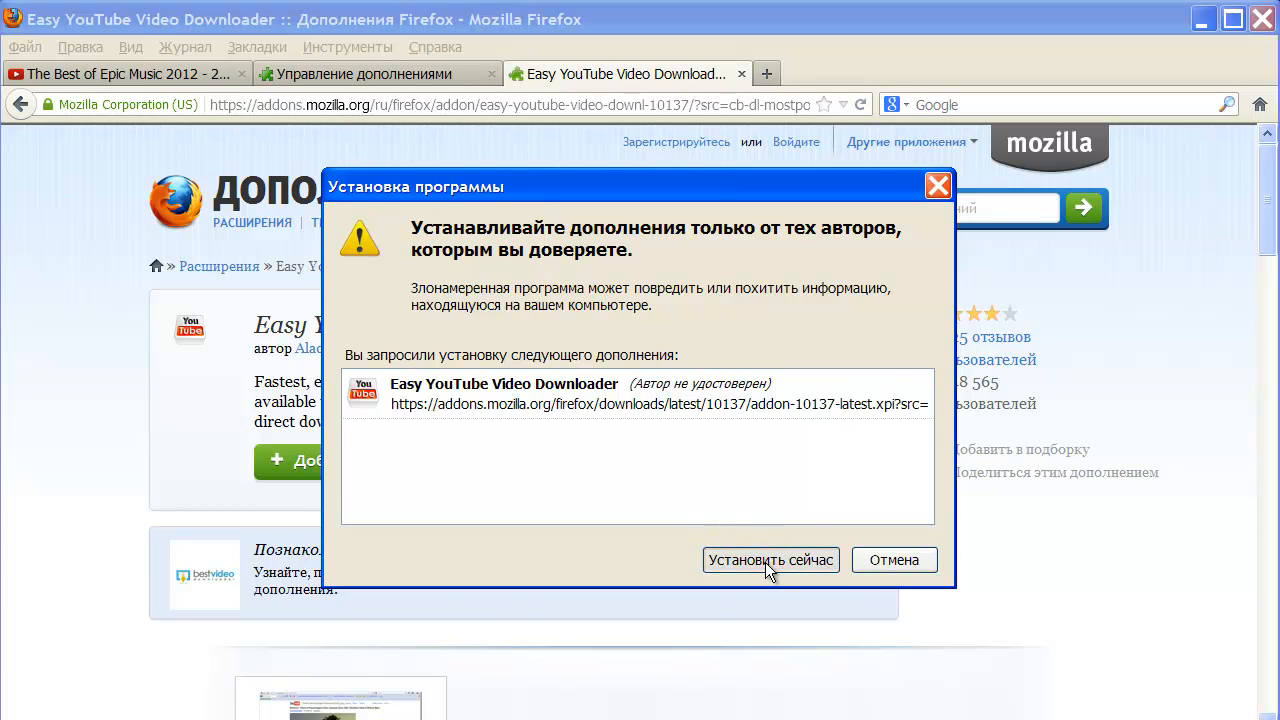
{"action": "left_click", "coordinate": [770, 559]}
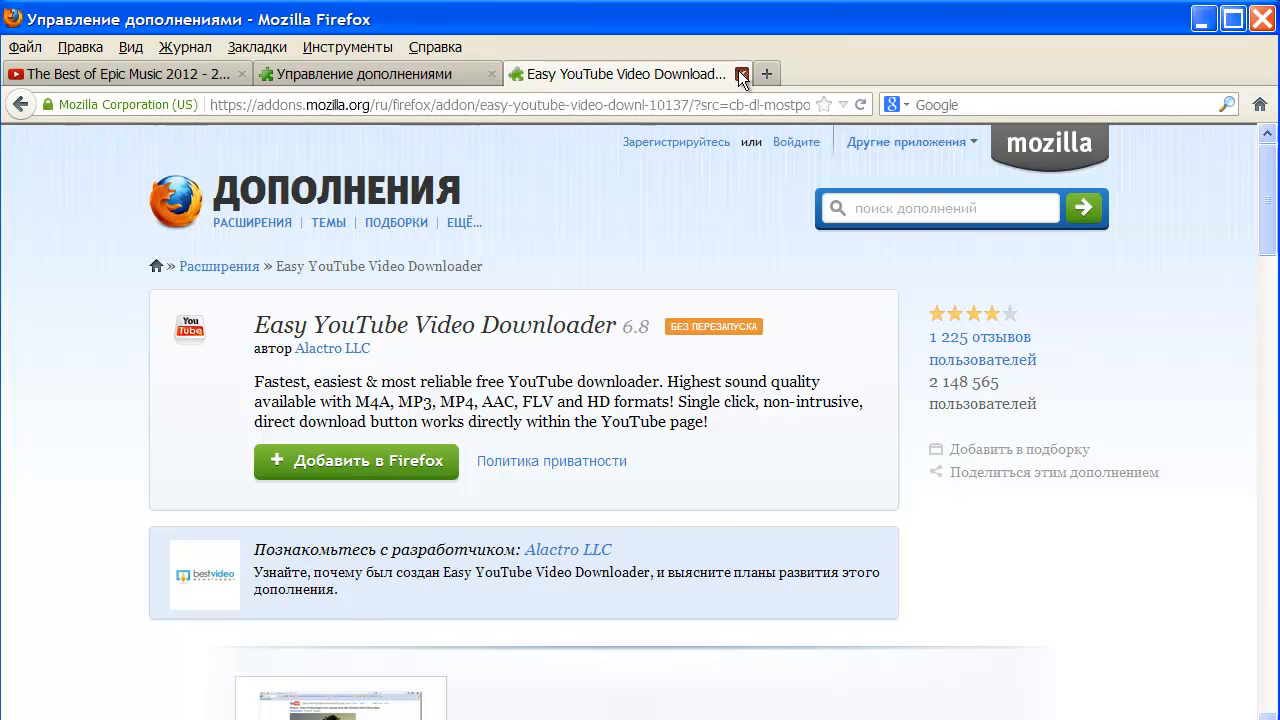
Step: Close the add-ons catalogue tab and view the installed extensions list
{"action": "left_click", "coordinate": [741, 74]}
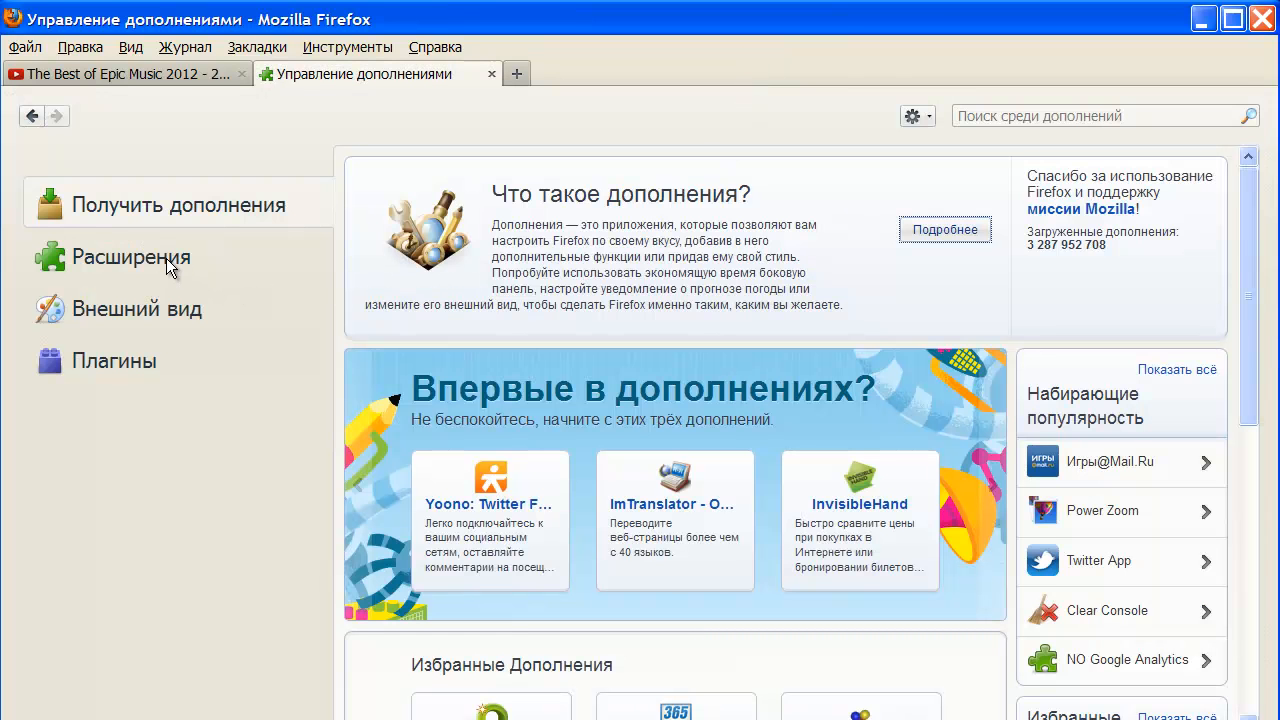
{"action": "left_click", "coordinate": [131, 257]}
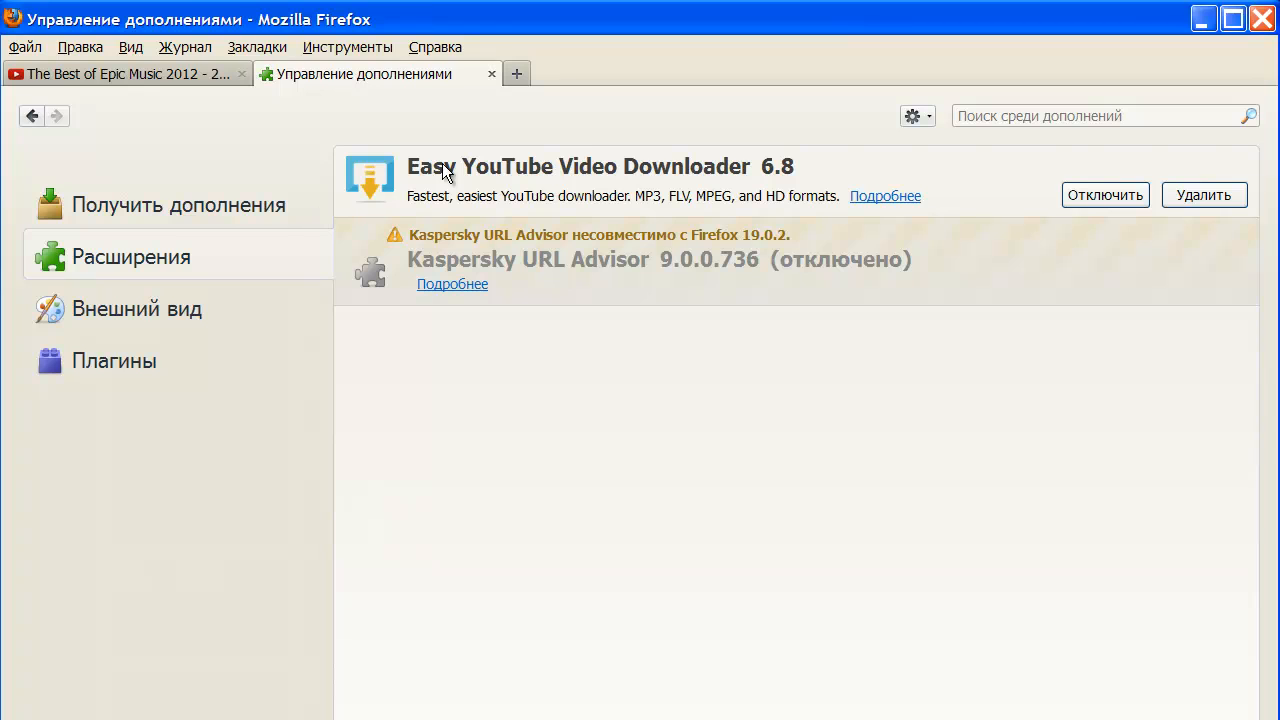
{"action": "mouse_move", "coordinate": [918, 186]}
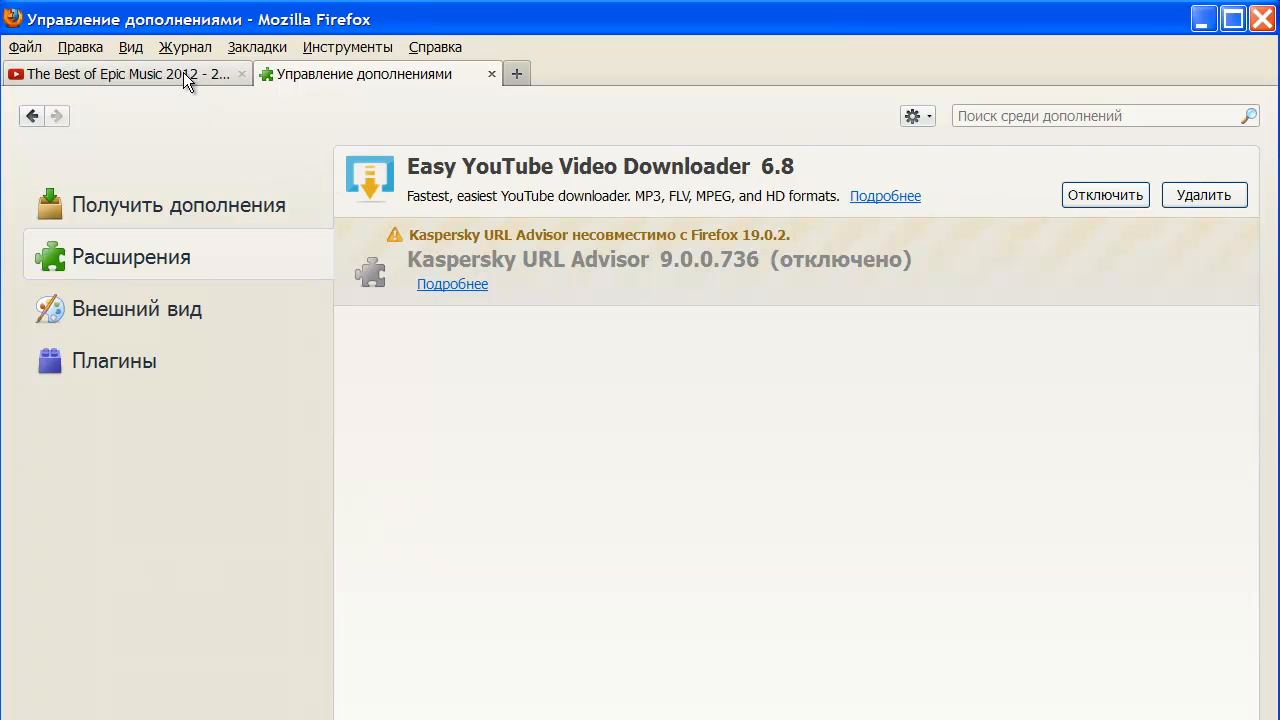
Step: Return to the Epic Music 2012 YouTube video tab
{"action": "left_click", "coordinate": [125, 73]}
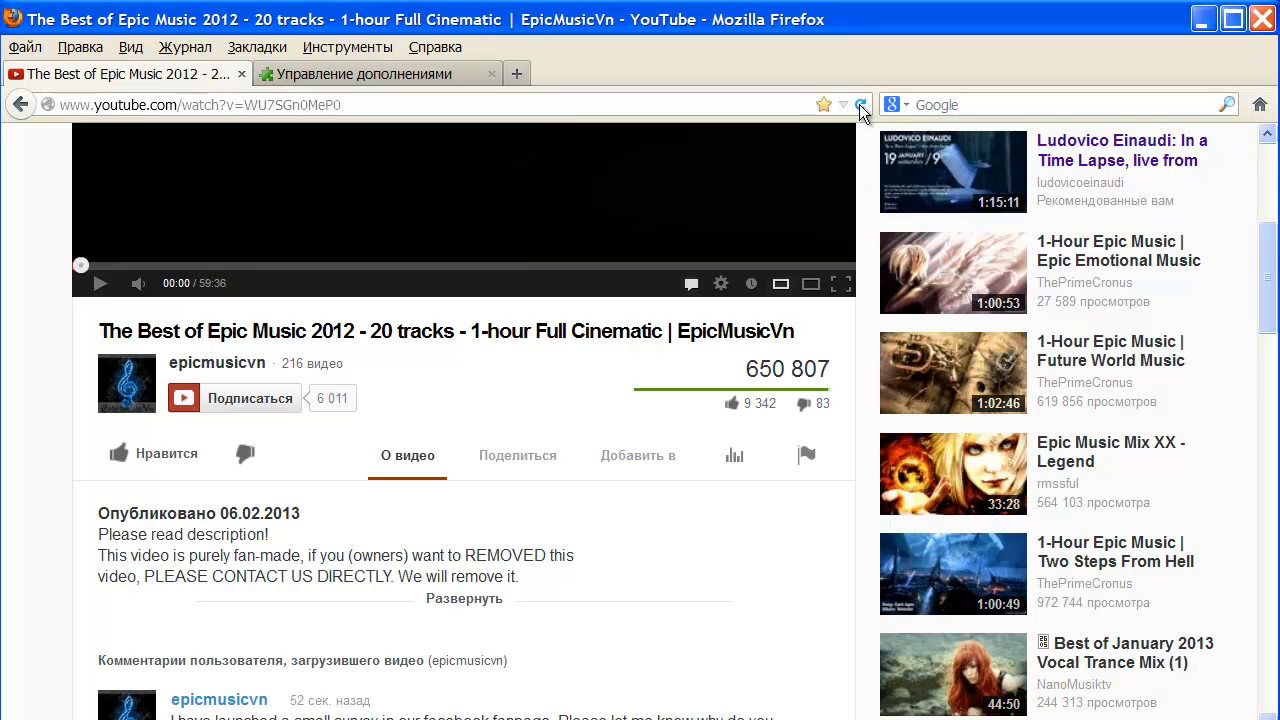
{"action": "mouse_move", "coordinate": [861, 104]}
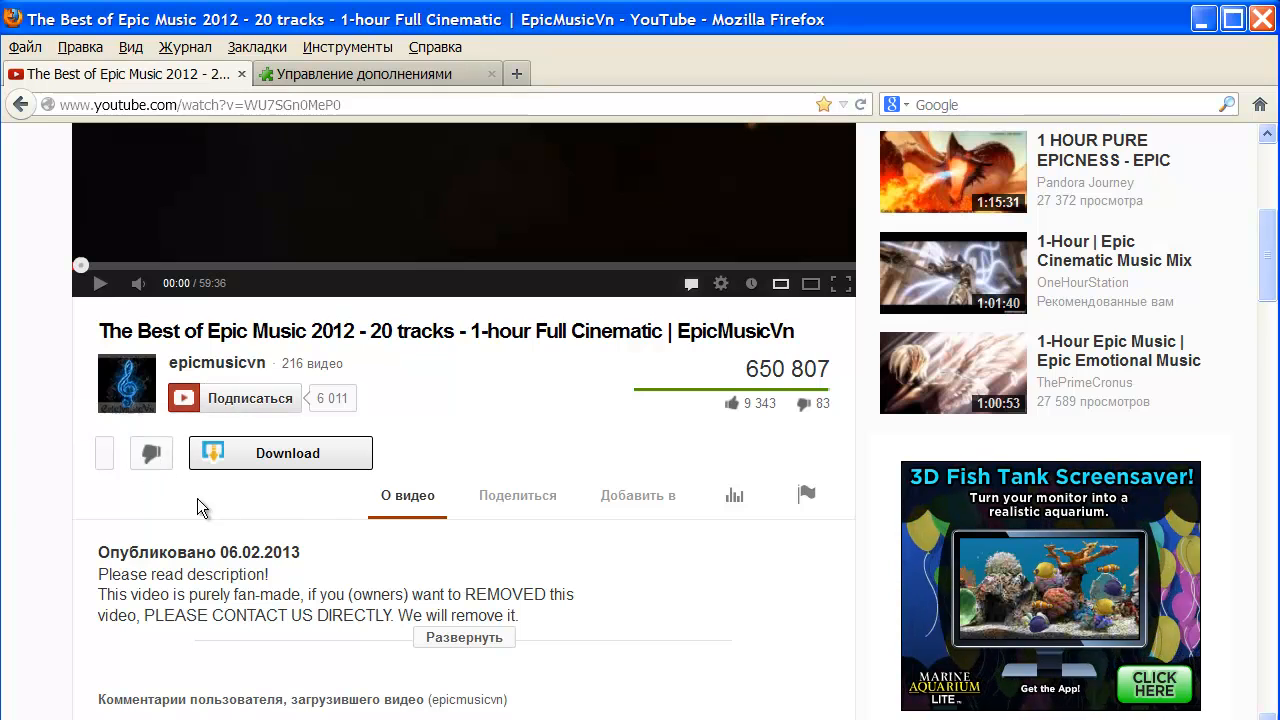
{"action": "mouse_move", "coordinate": [323, 462]}
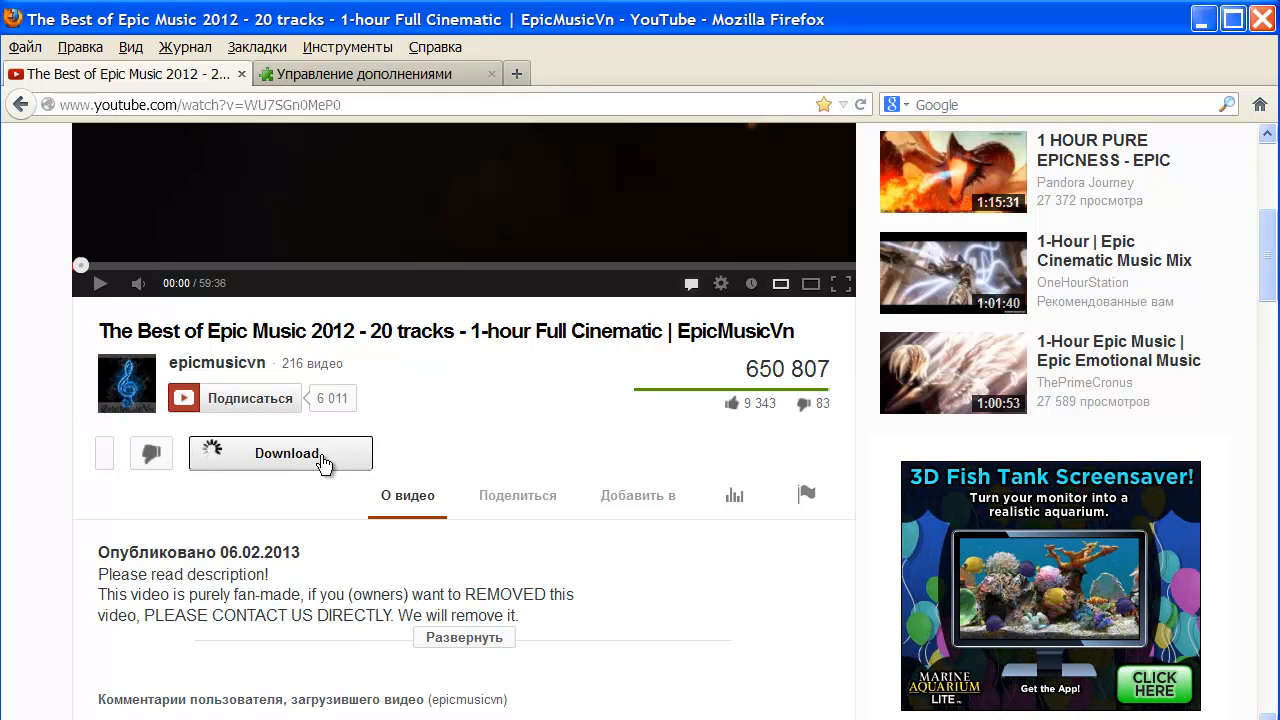
Step: Open the downloader's format list, choose a format and dismiss the M4A save prompt
{"action": "left_click", "coordinate": [287, 453]}
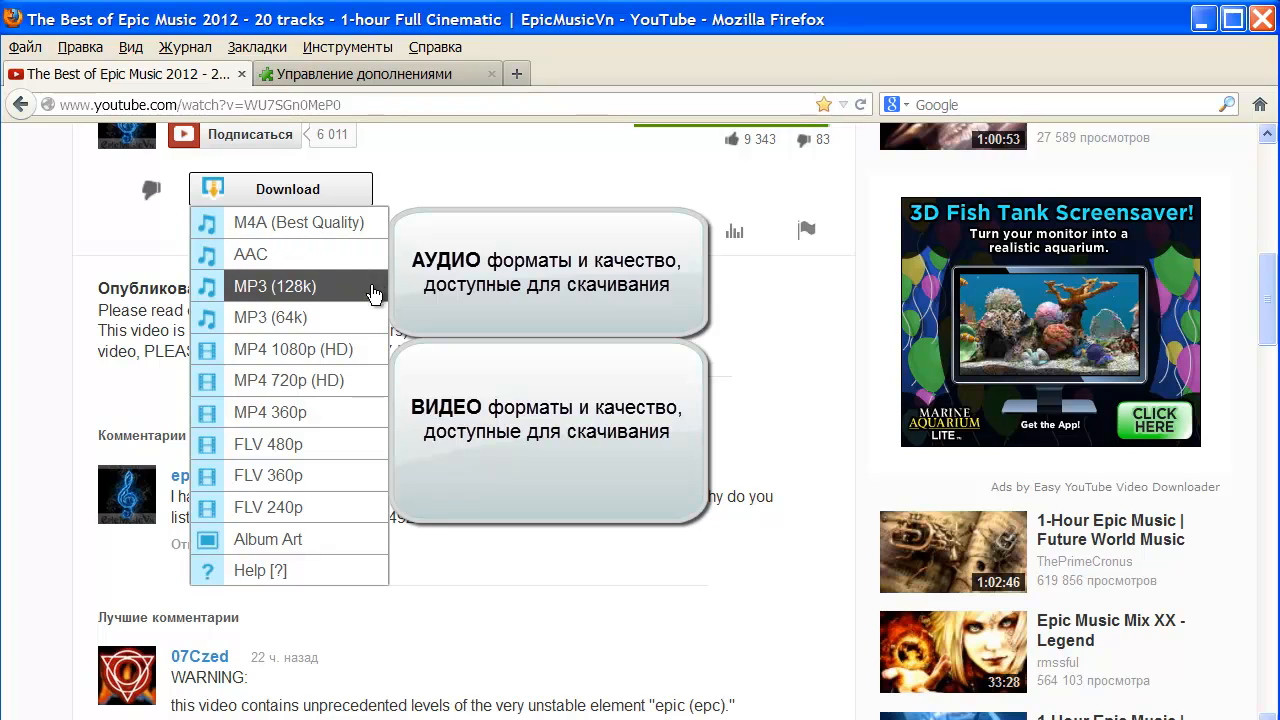
{"action": "mouse_move", "coordinate": [370, 444]}
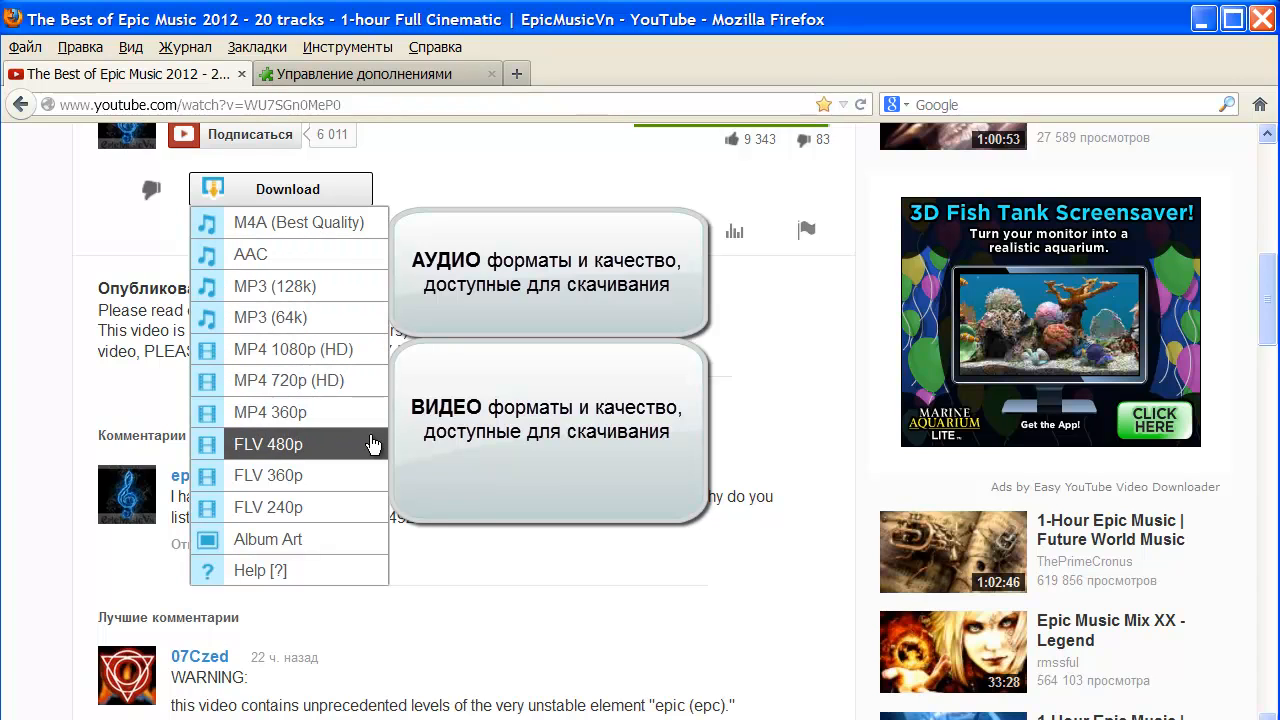
{"action": "mouse_move", "coordinate": [362, 423]}
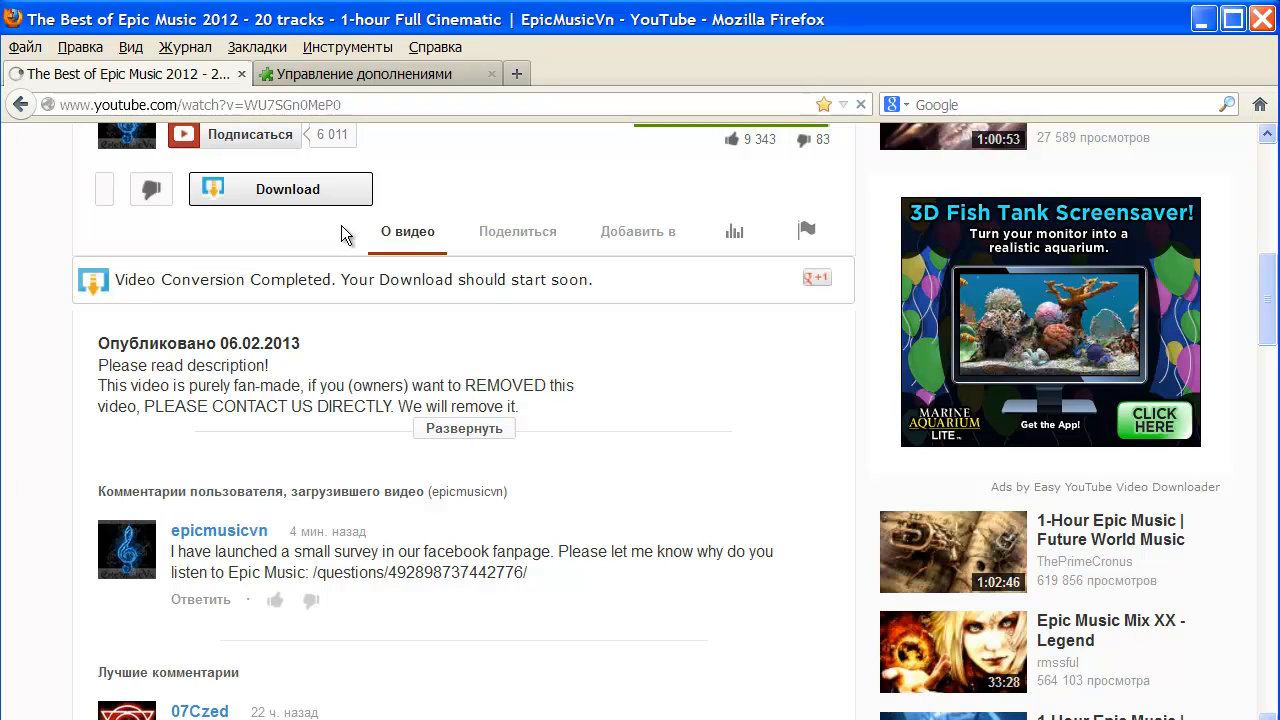
{"action": "left_click", "coordinate": [280, 189]}
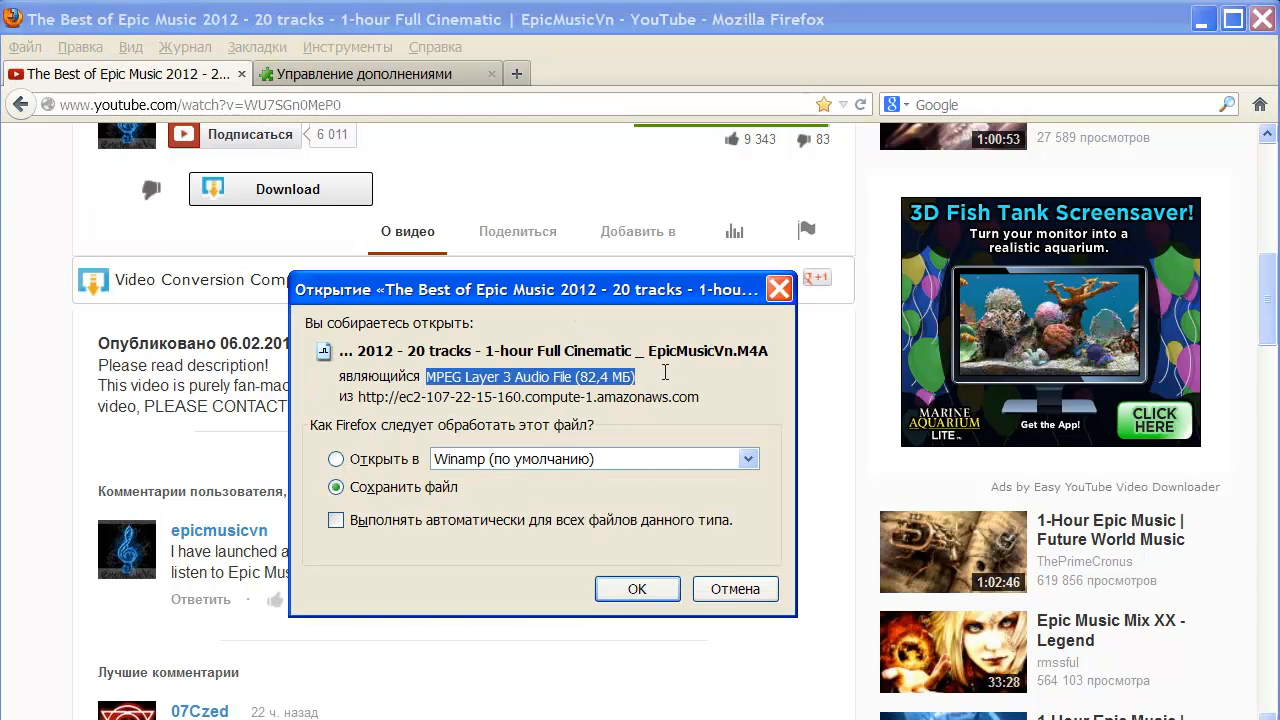
{"action": "mouse_move", "coordinate": [735, 521]}
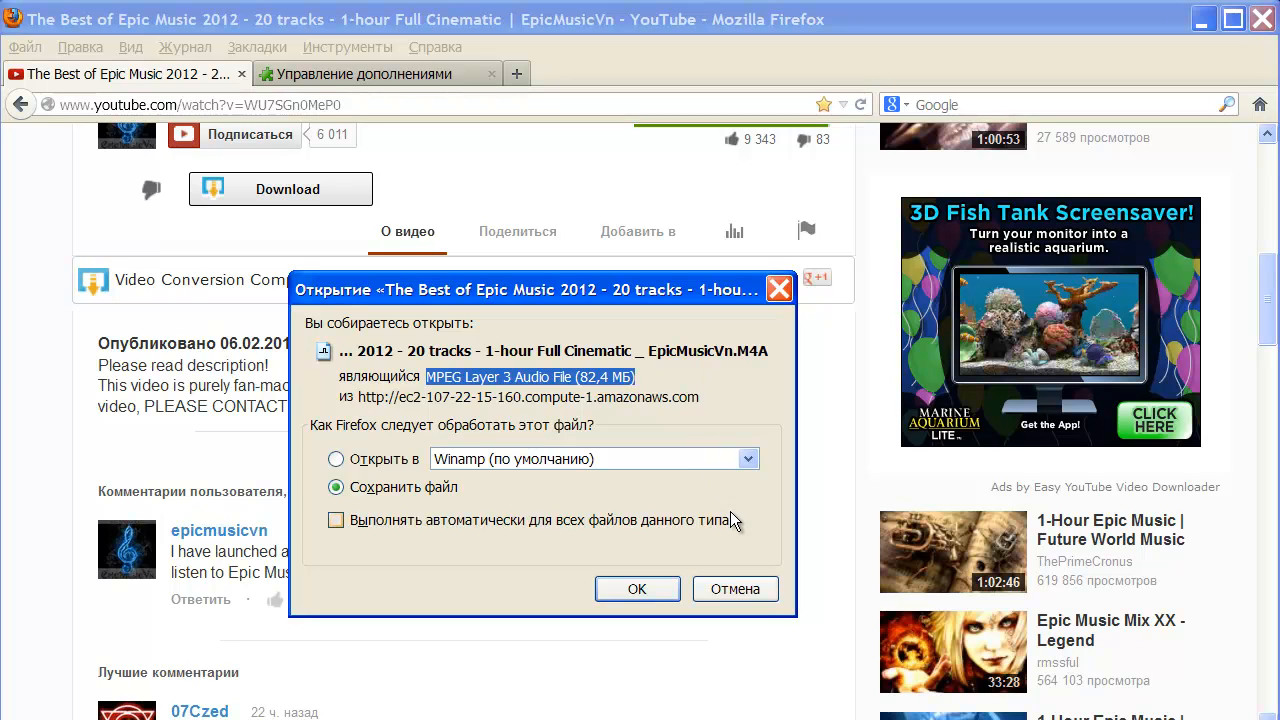
{"action": "left_click", "coordinate": [636, 588]}
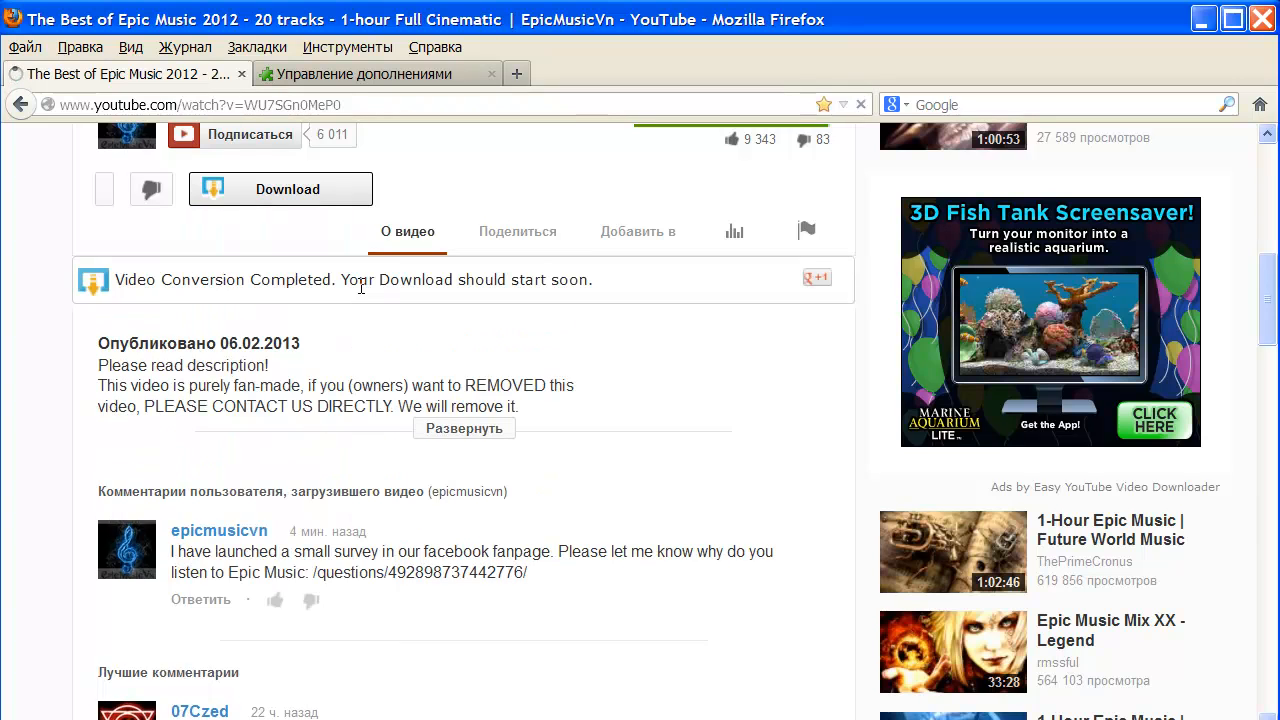
{"action": "mouse_move", "coordinate": [527, 193]}
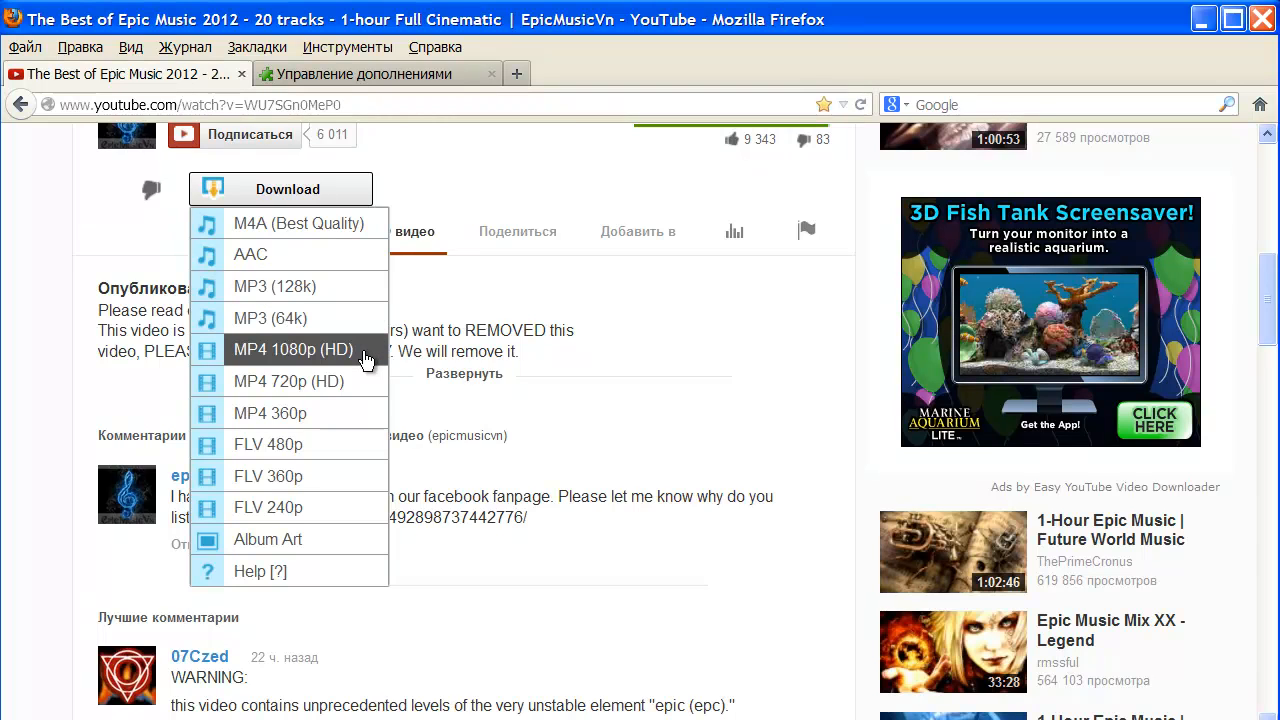
{"action": "left_click", "coordinate": [293, 349]}
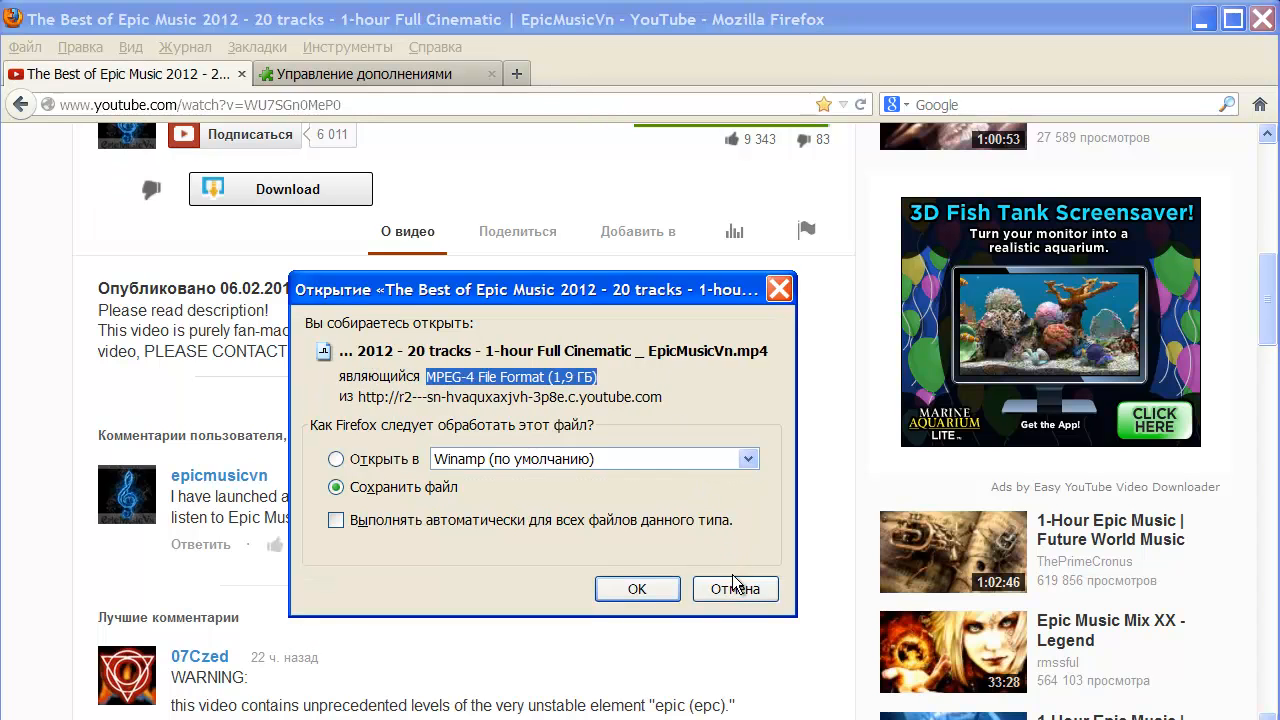
{"action": "left_click", "coordinate": [734, 588]}
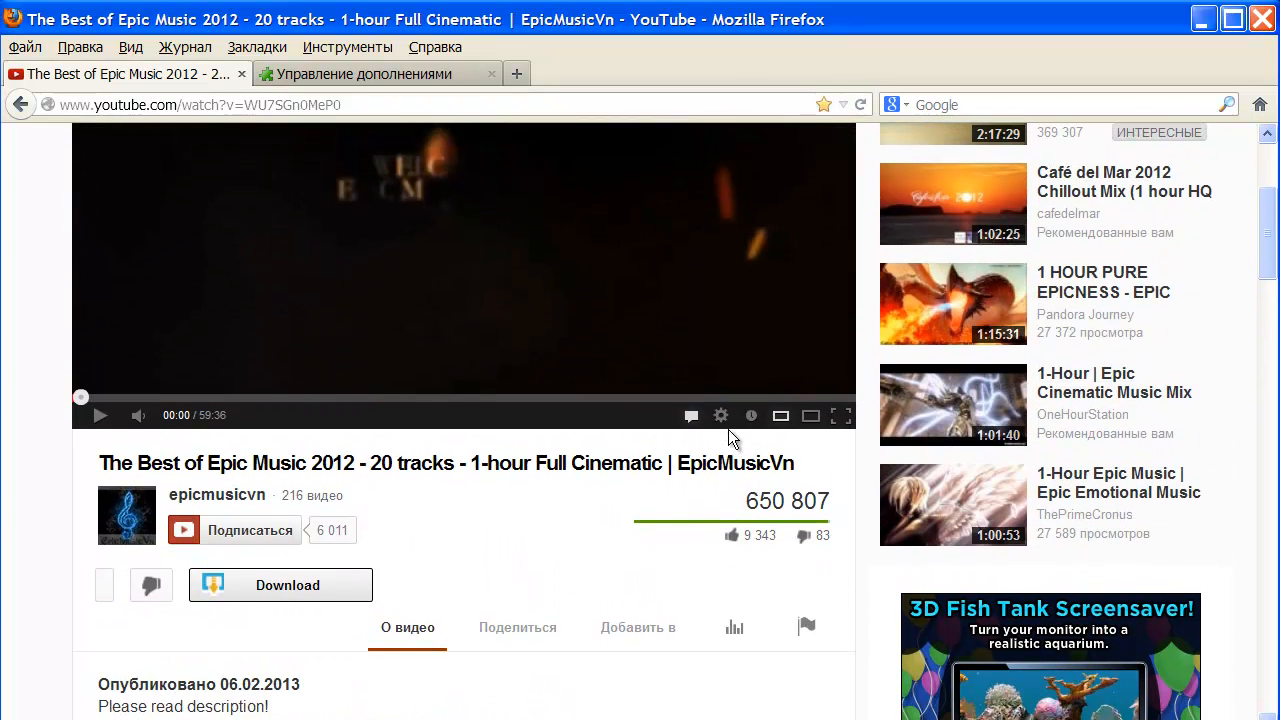
{"action": "left_click", "coordinate": [720, 415]}
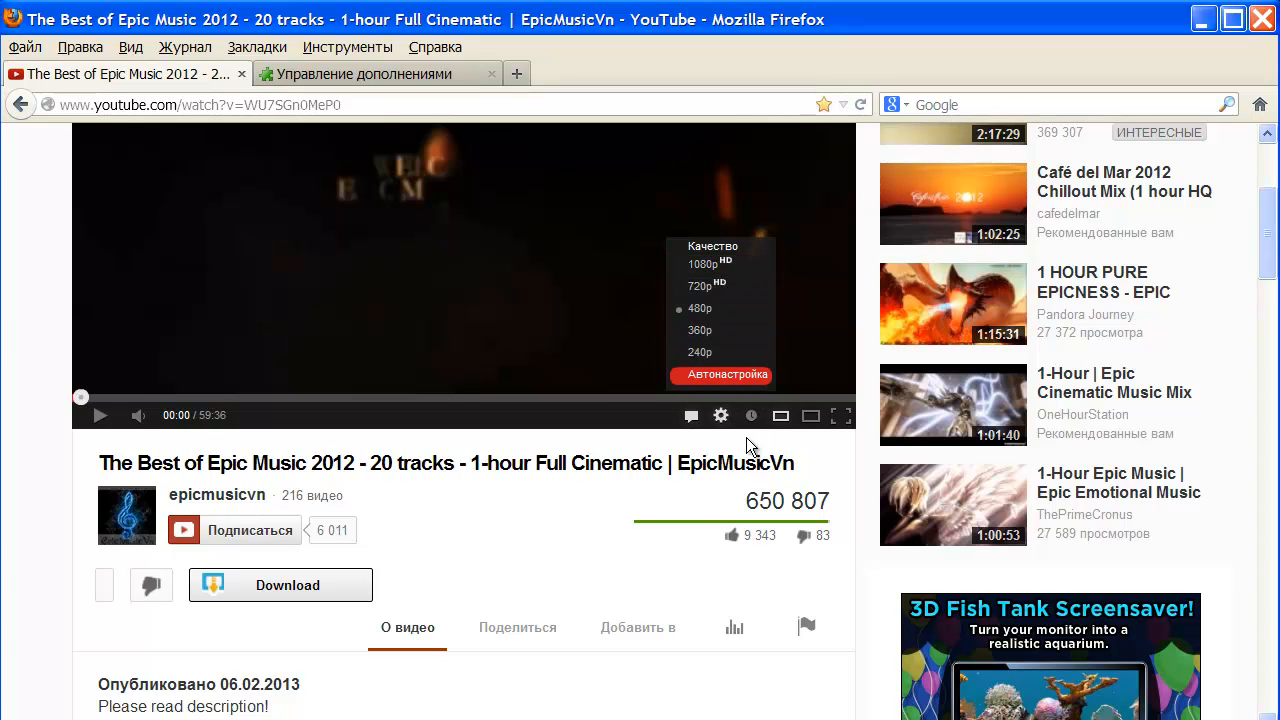
{"action": "scroll", "scroll_direction": "down", "scroll_amount": 3}
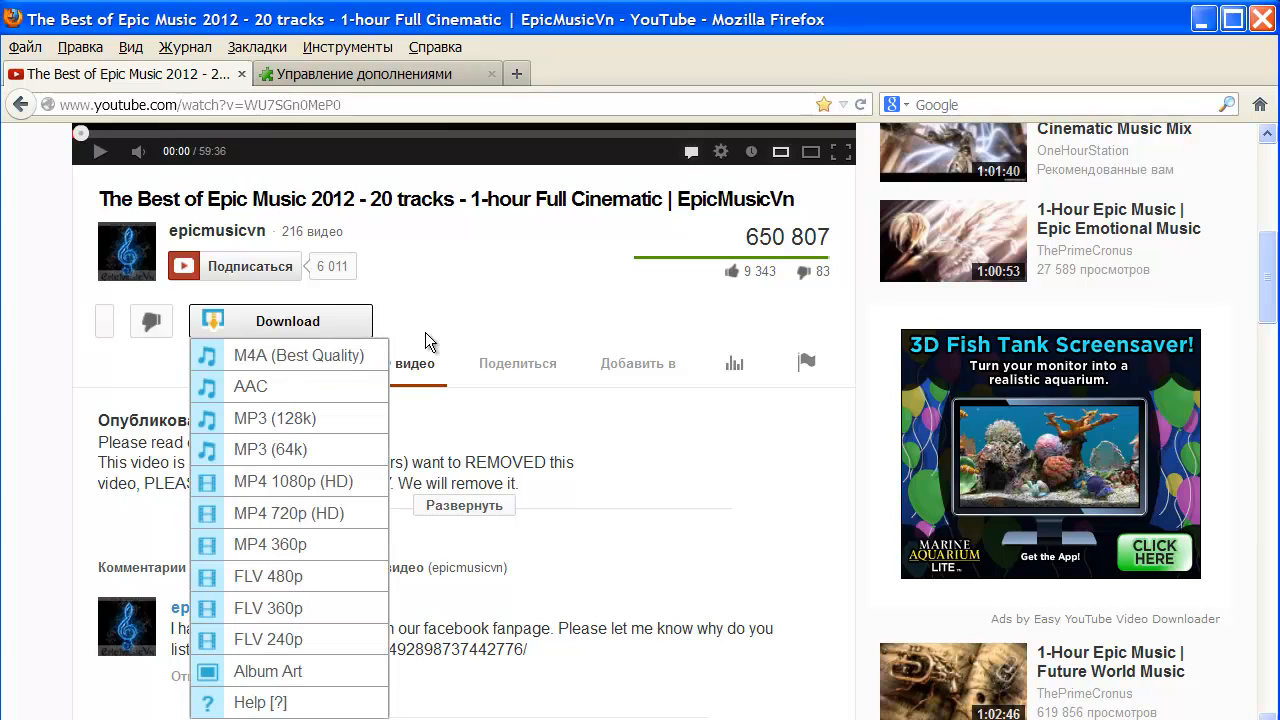
{"action": "scroll", "scroll_direction": "down", "scroll_amount": 3}
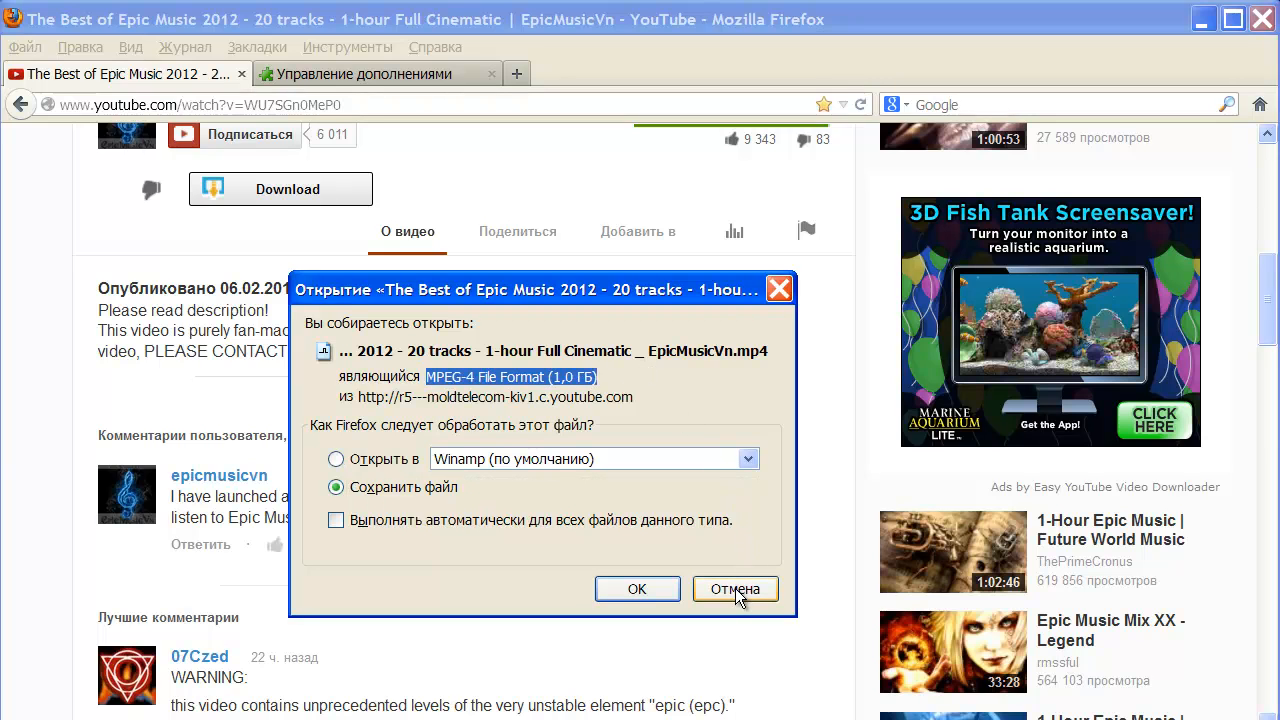
{"action": "left_click", "coordinate": [735, 588]}
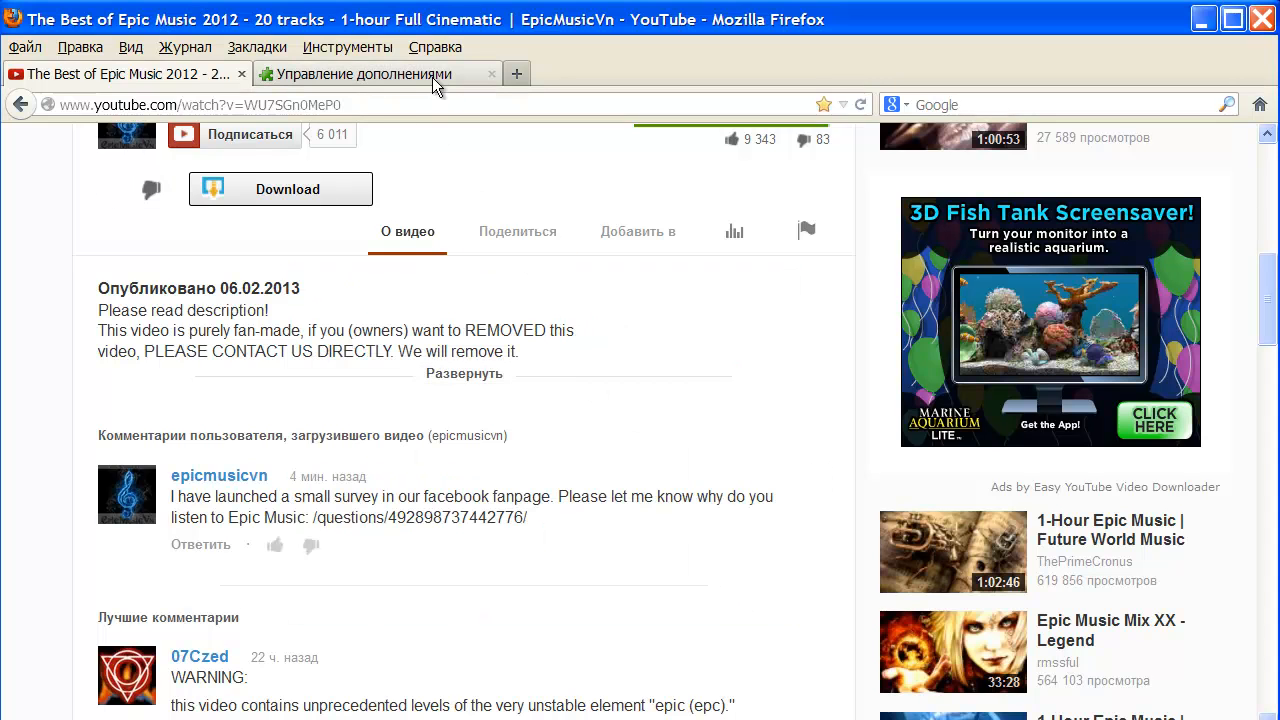
Step: Disable Easy YouTube Video Downloader in the Add-ons Manager, then return to the video tab
{"action": "left_click", "coordinate": [360, 73]}
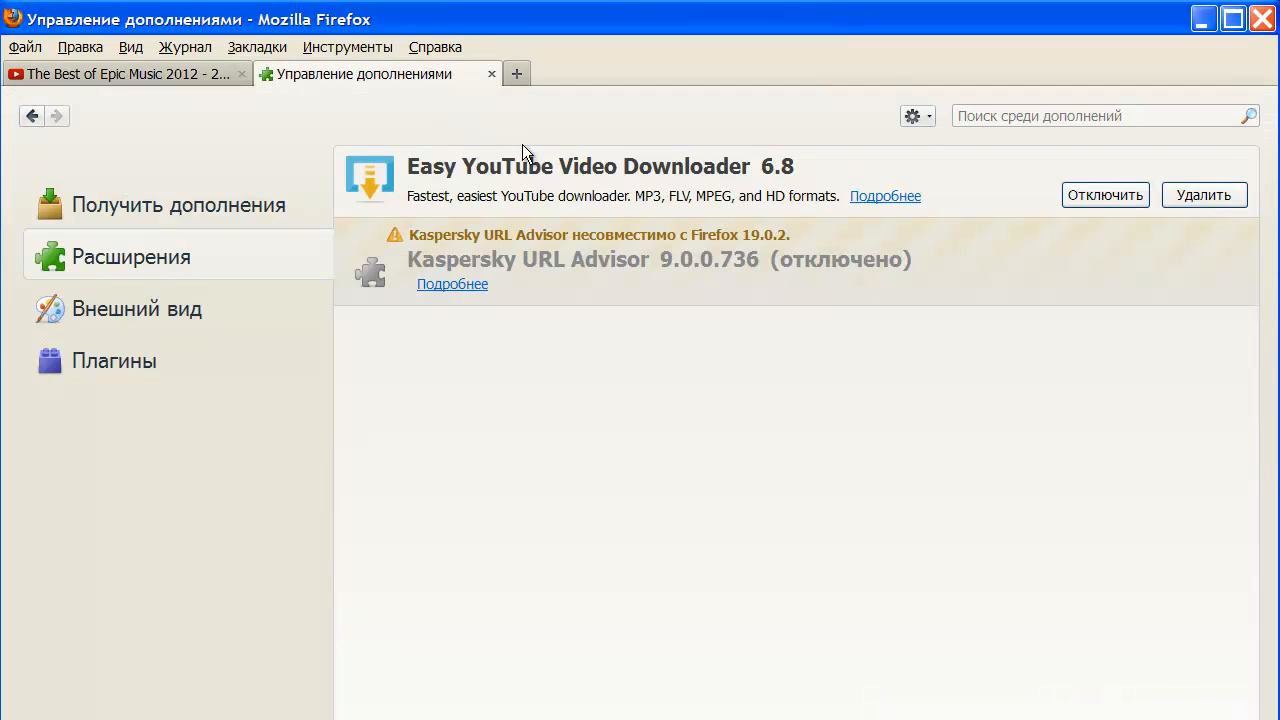
{"action": "mouse_move", "coordinate": [900, 180]}
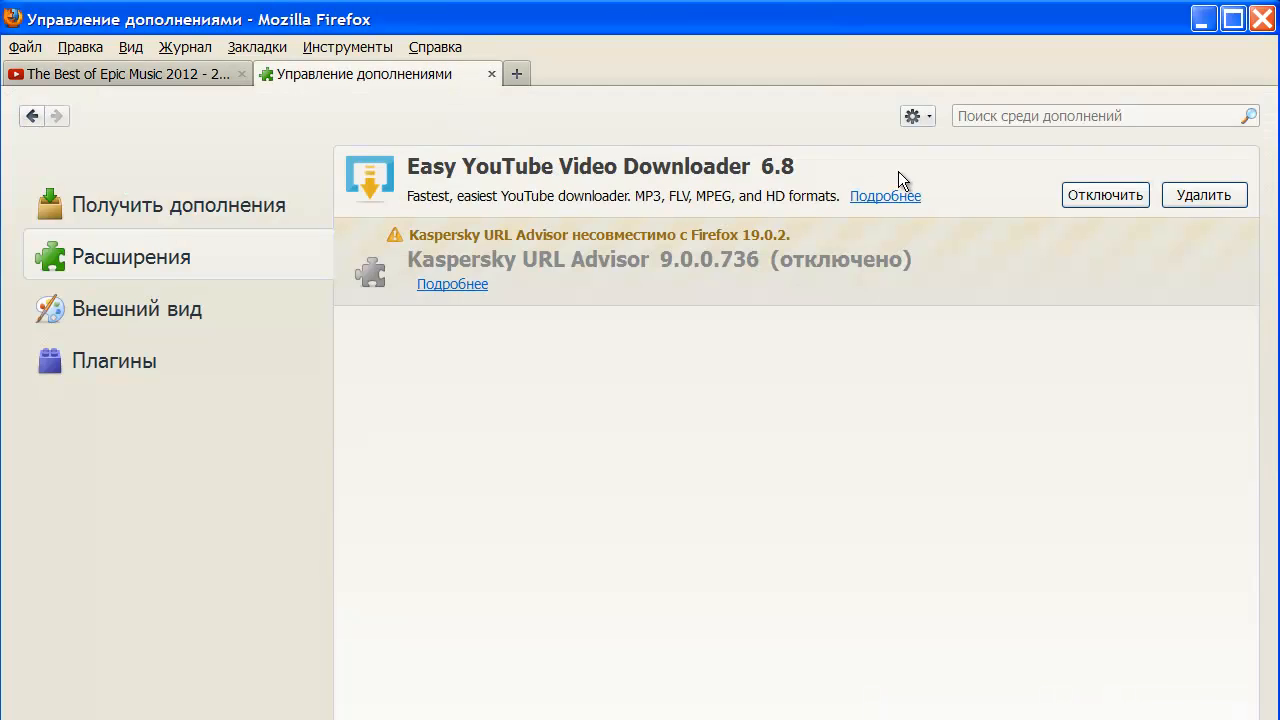
{"action": "left_click", "coordinate": [1105, 194]}
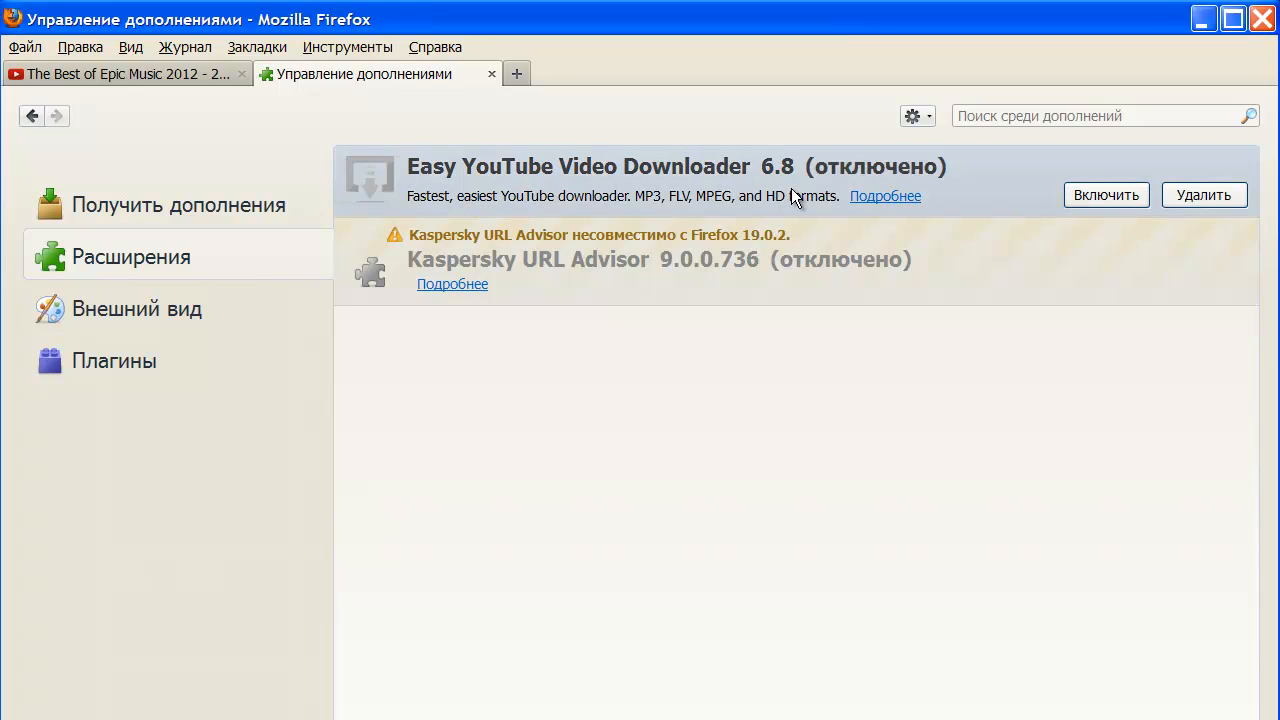
{"action": "left_click", "coordinate": [125, 73]}
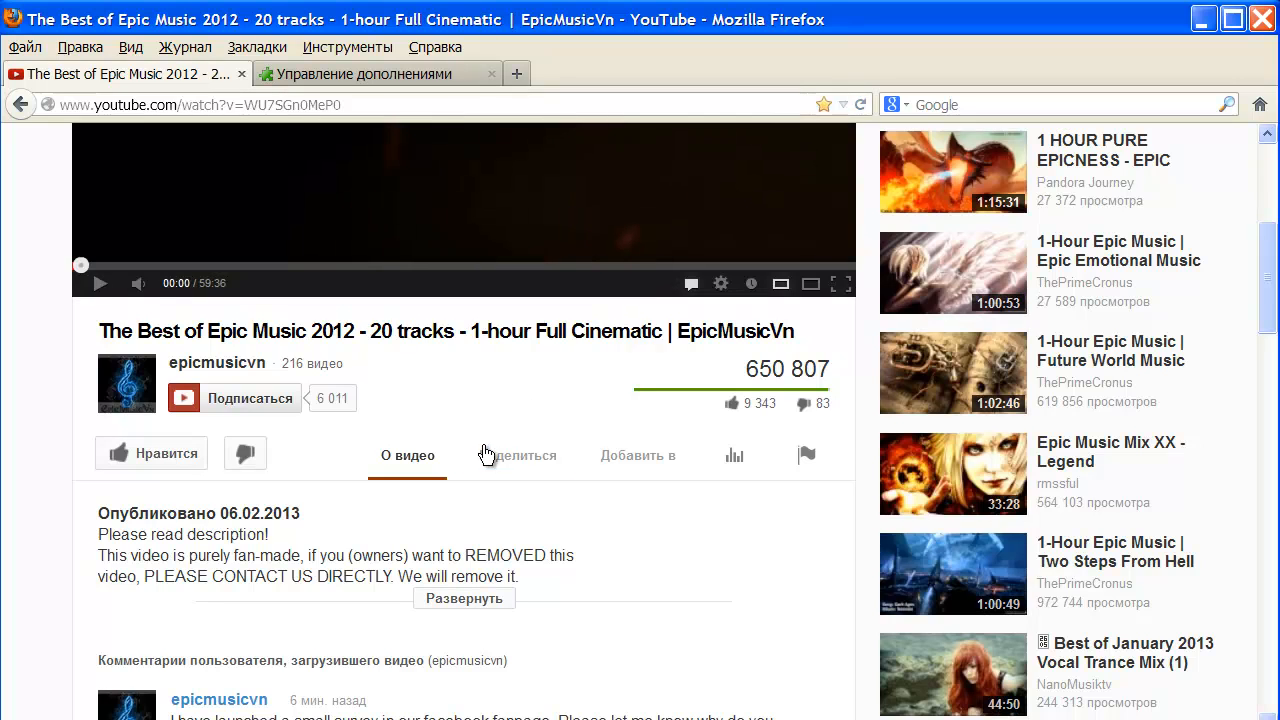
{"action": "mouse_move", "coordinate": [611, 384]}
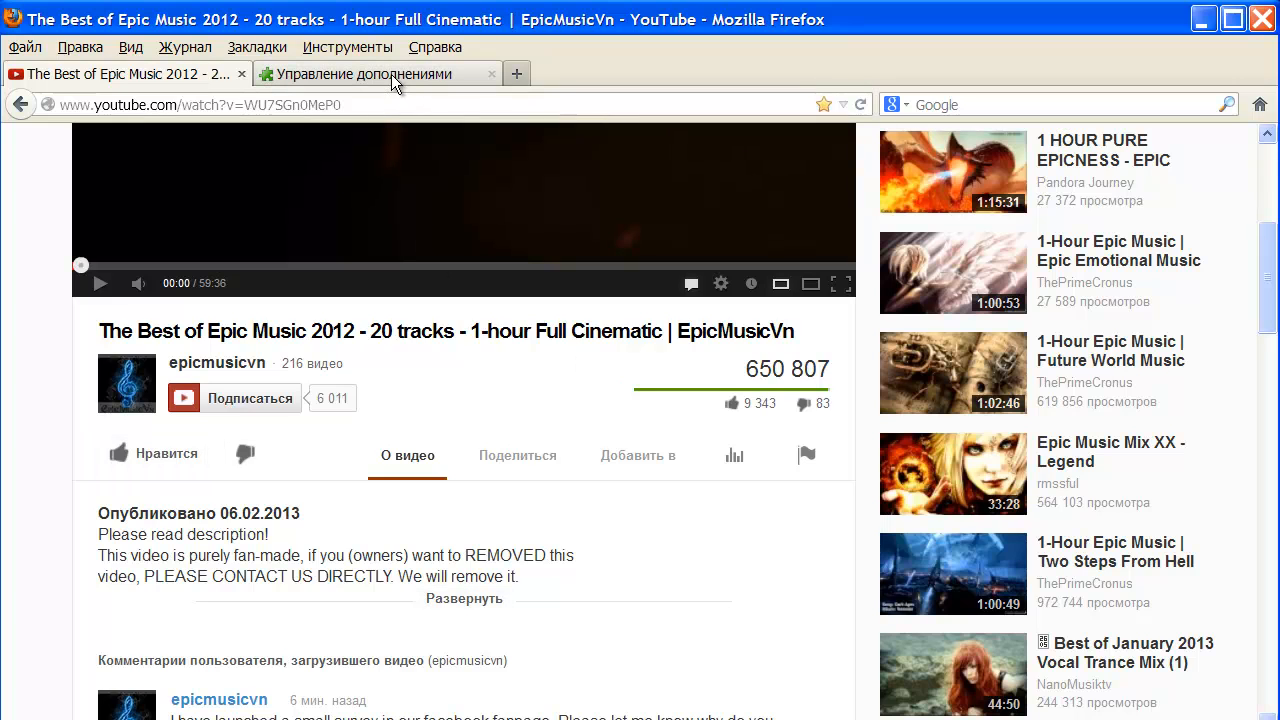
Step: Re-enable Easy YouTube Video Downloader in the Add-ons Manager, then return to the video tab
{"action": "left_click", "coordinate": [360, 74]}
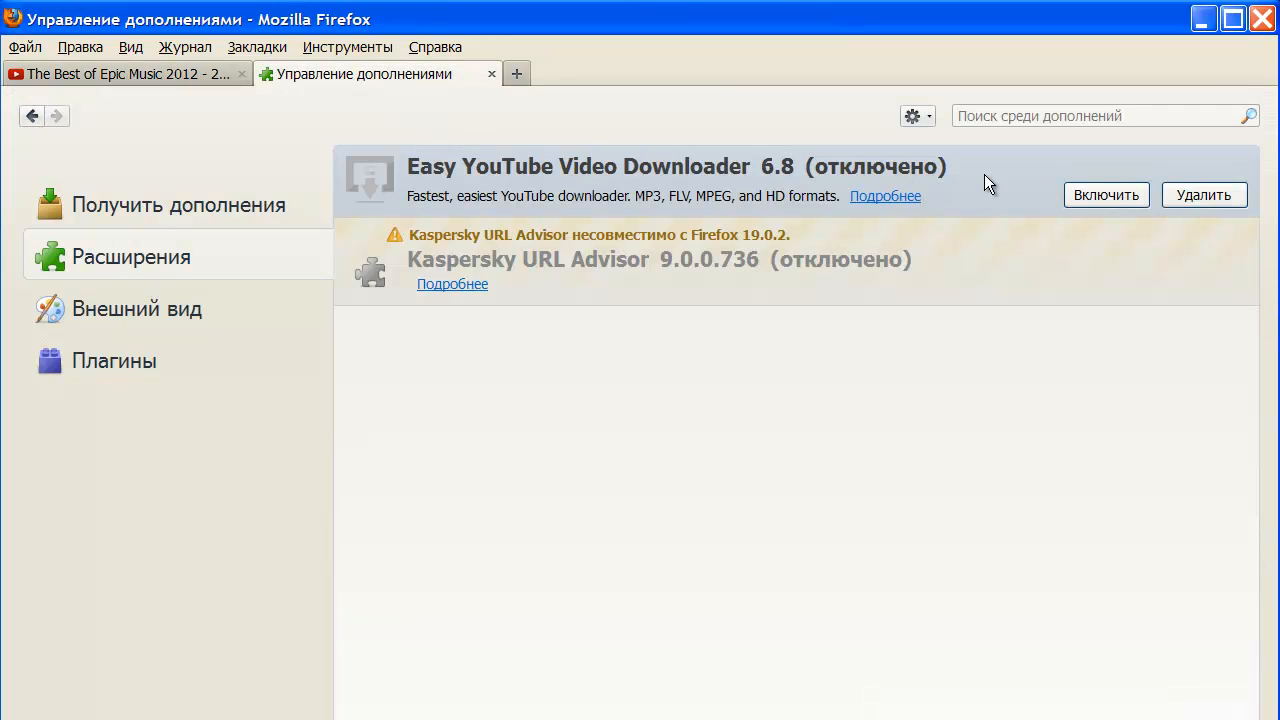
{"action": "mouse_move", "coordinate": [1106, 195]}
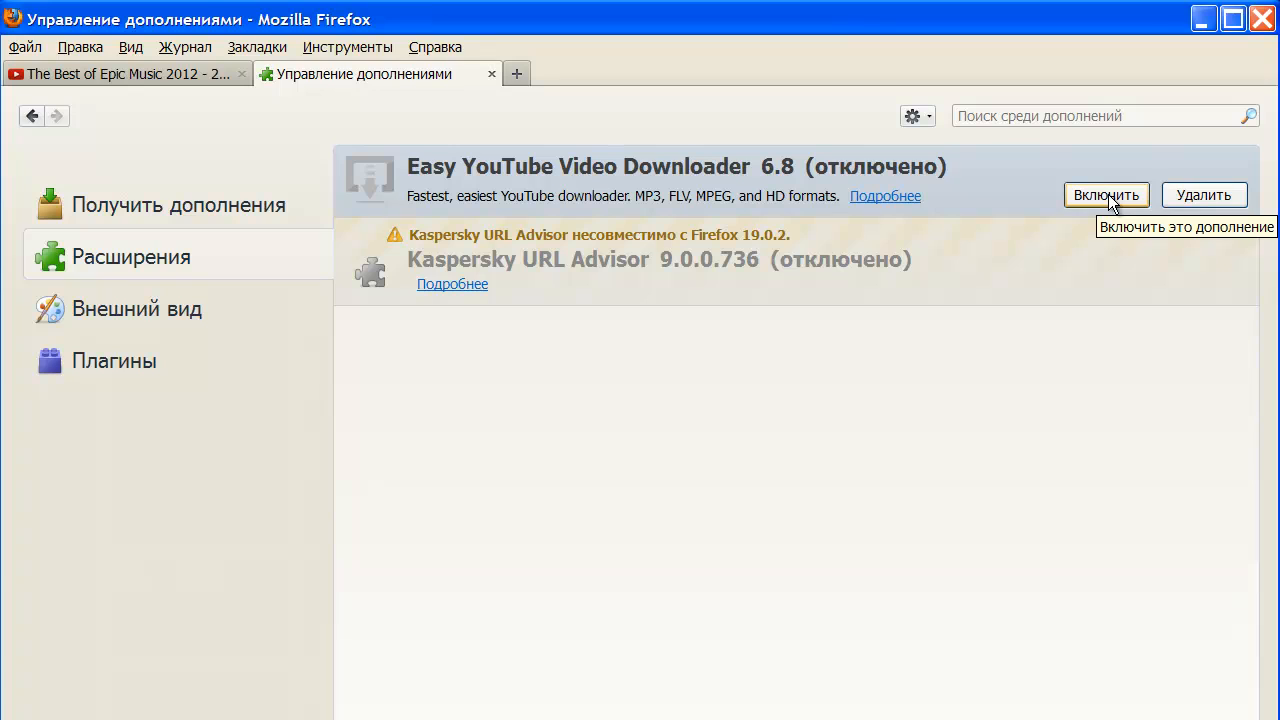
{"action": "left_click", "coordinate": [1106, 195]}
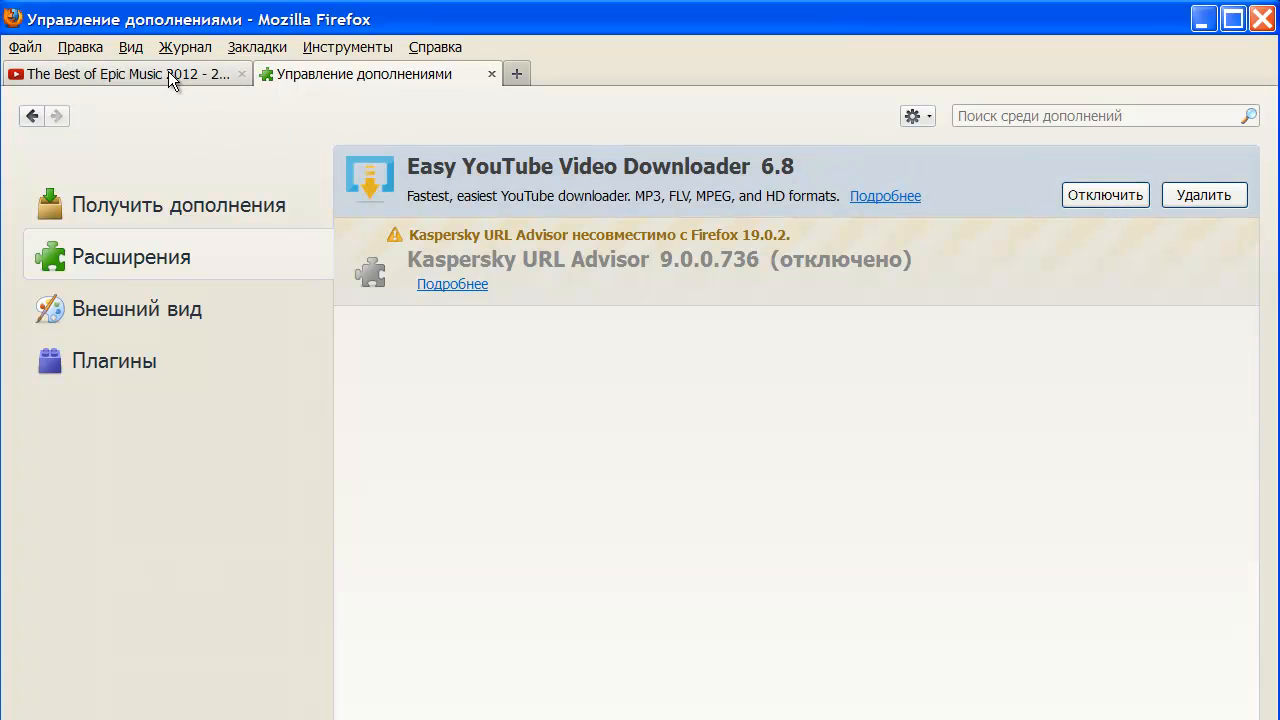
{"action": "left_click", "coordinate": [120, 74]}
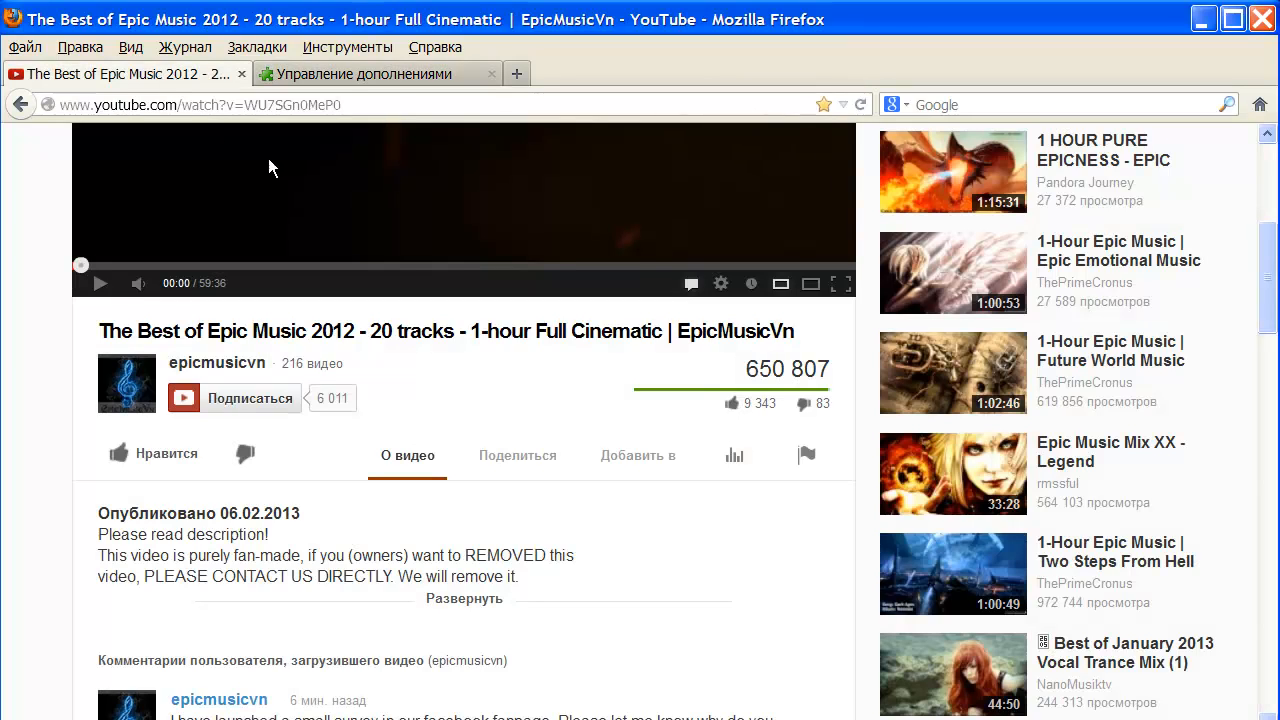
{"action": "mouse_move", "coordinate": [763, 141]}
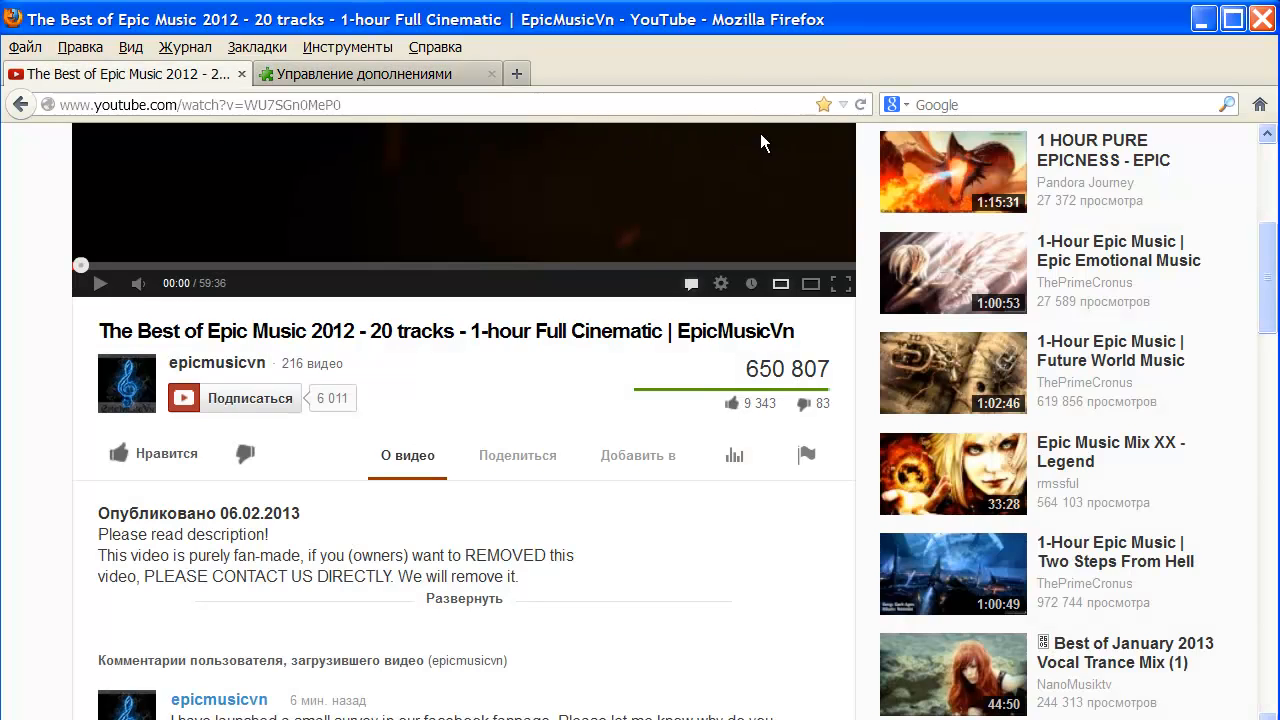
{"action": "mouse_move", "coordinate": [860, 104]}
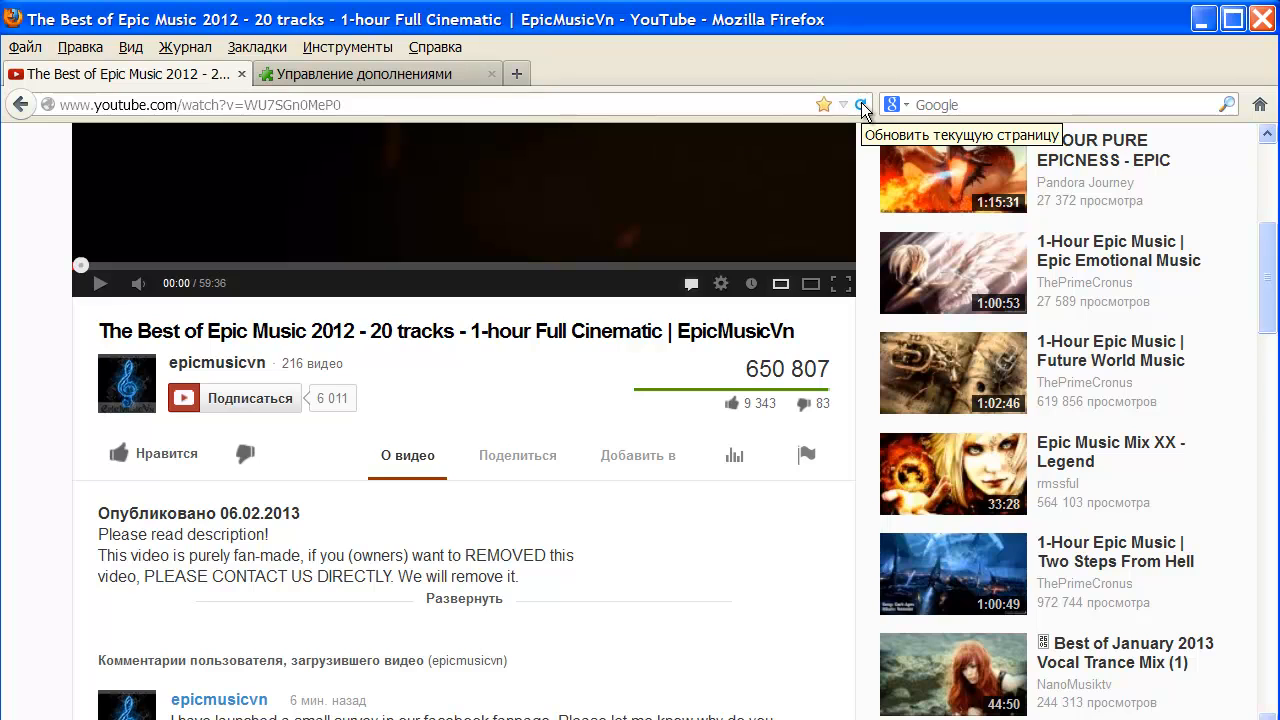
Step: Reload the video page and open the downloader's list of download formats
{"action": "left_click", "coordinate": [861, 104]}
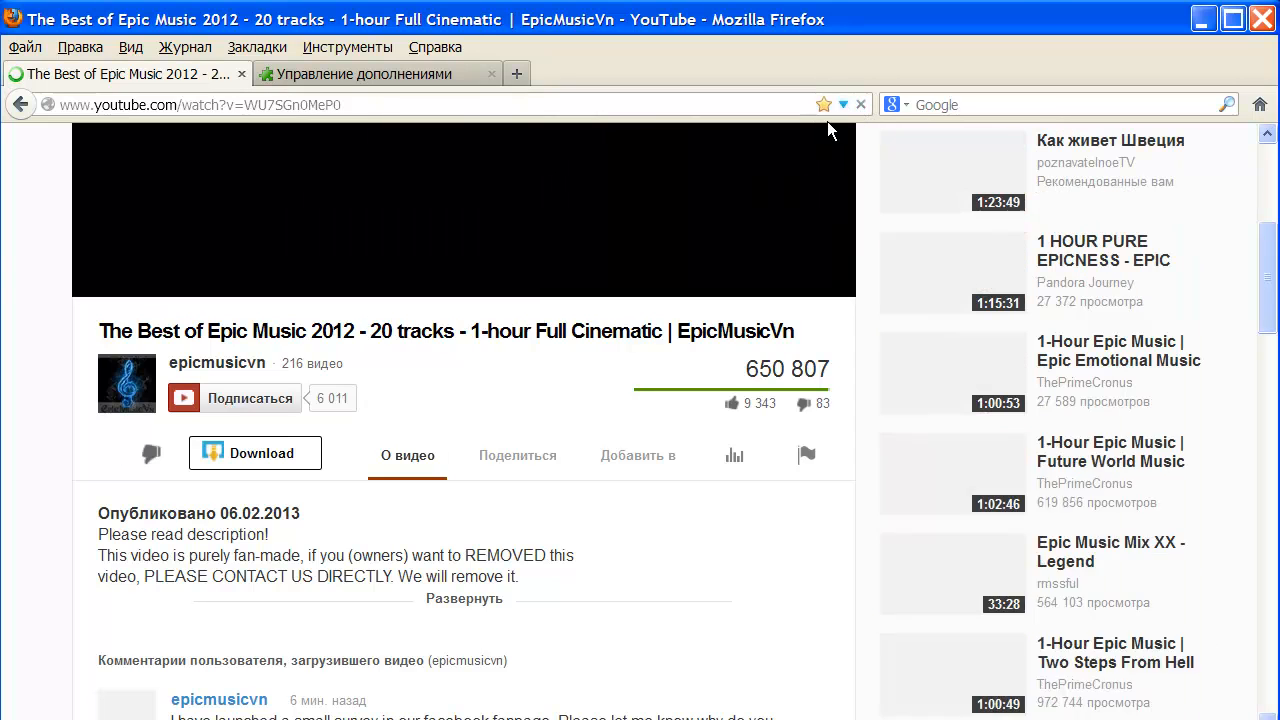
{"action": "left_click", "coordinate": [462, 210]}
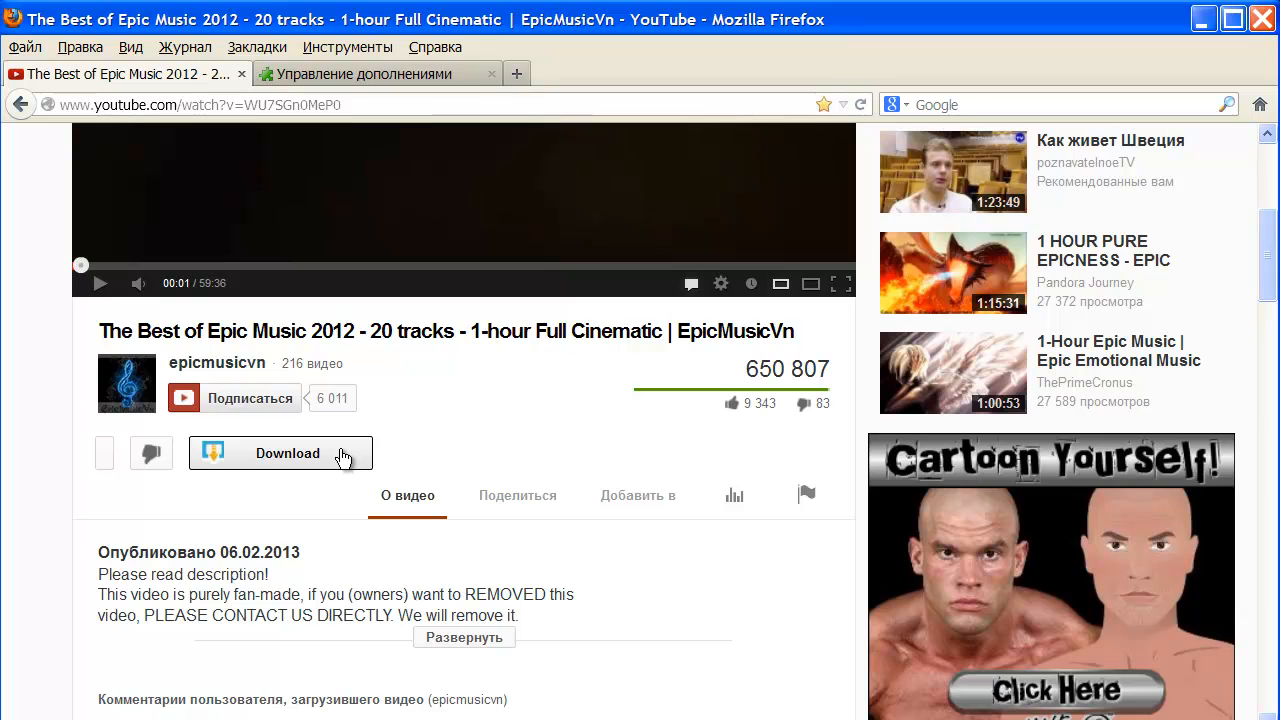
{"action": "left_click", "coordinate": [287, 453]}
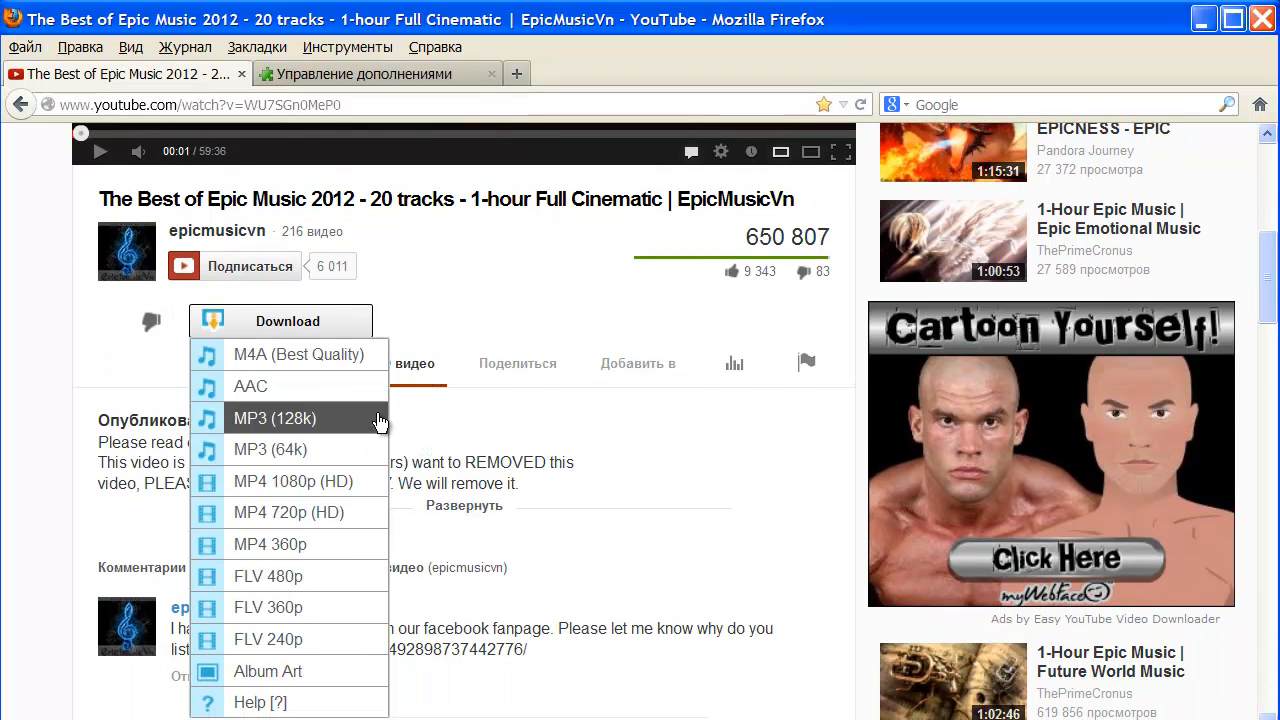
{"action": "mouse_move", "coordinate": [345, 702]}
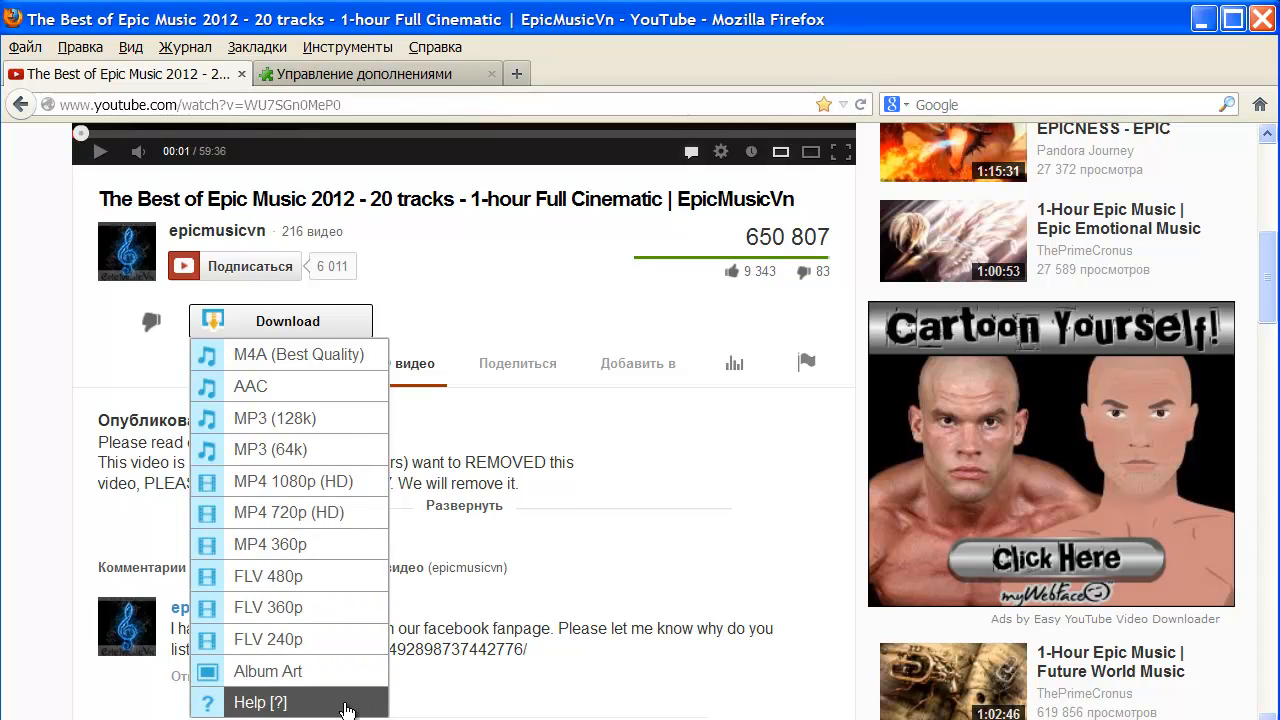